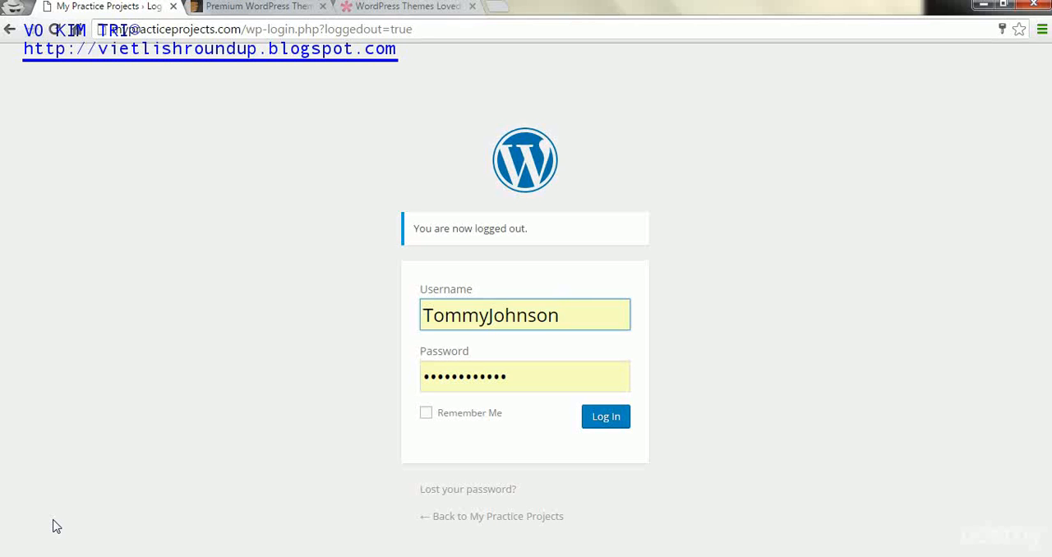
mouse_move(64, 526)
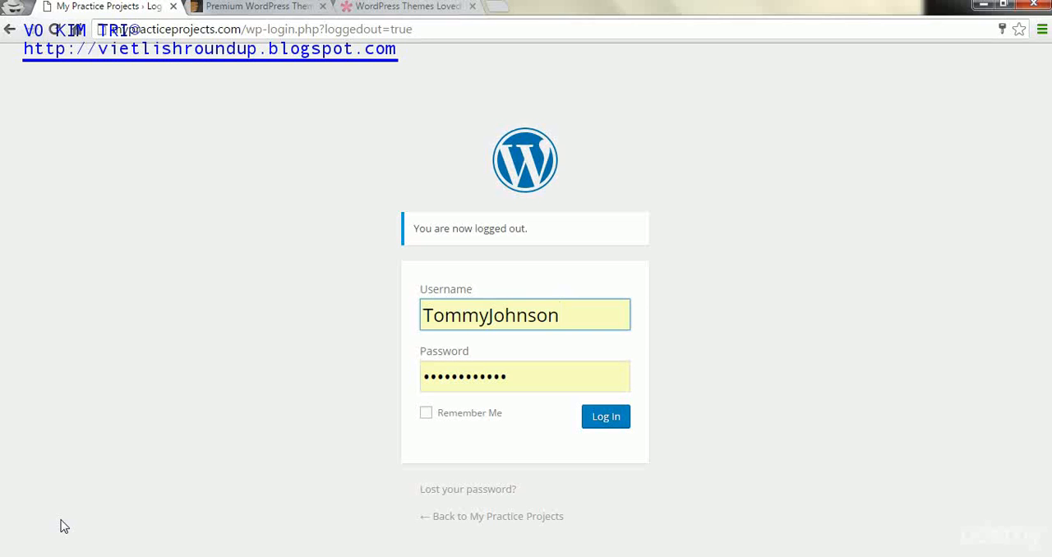
- Submit the pre-filled username and password to log in to My Practice Projects
click(557, 316)
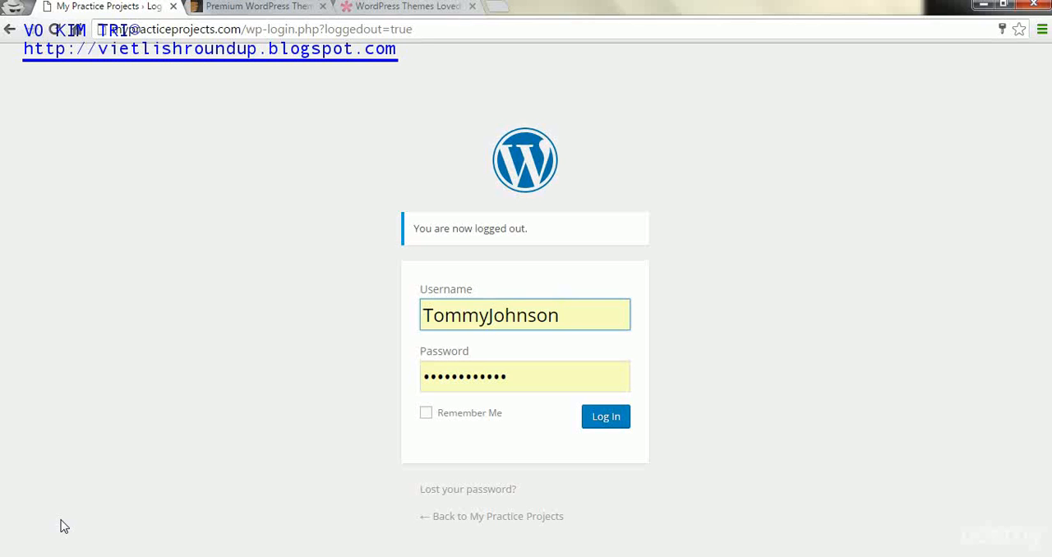
click(524, 315)
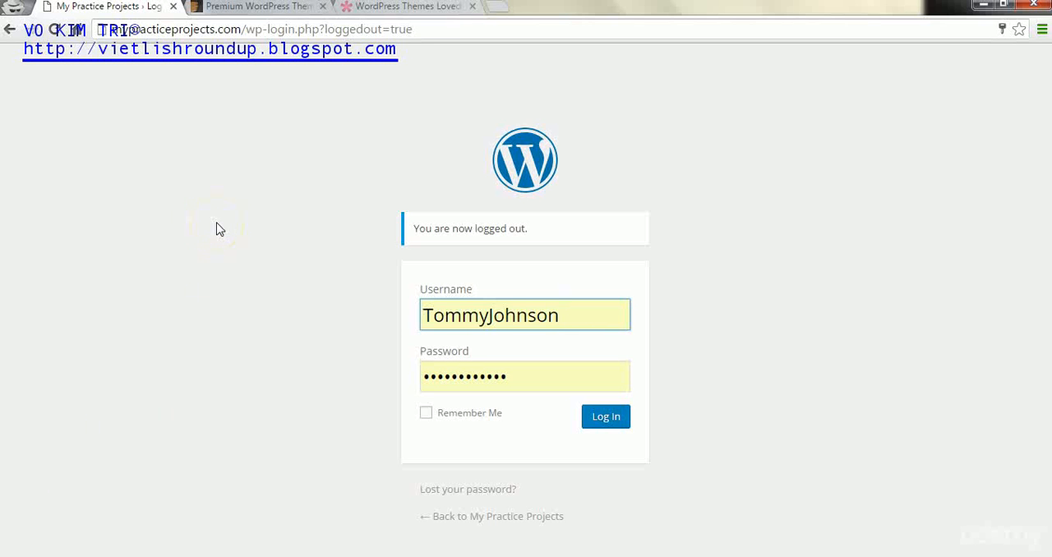
mouse_move(220, 52)
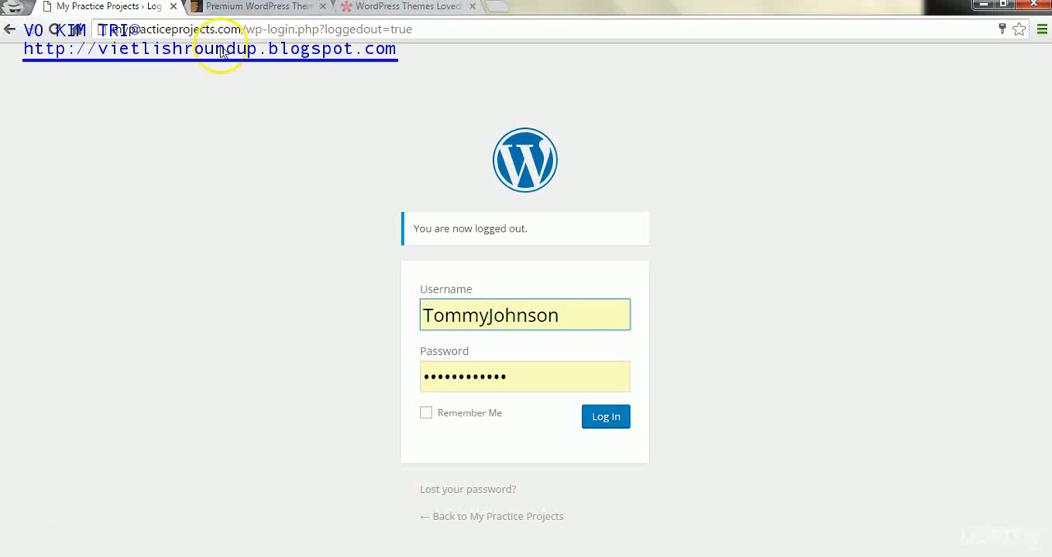
mouse_move(253, 49)
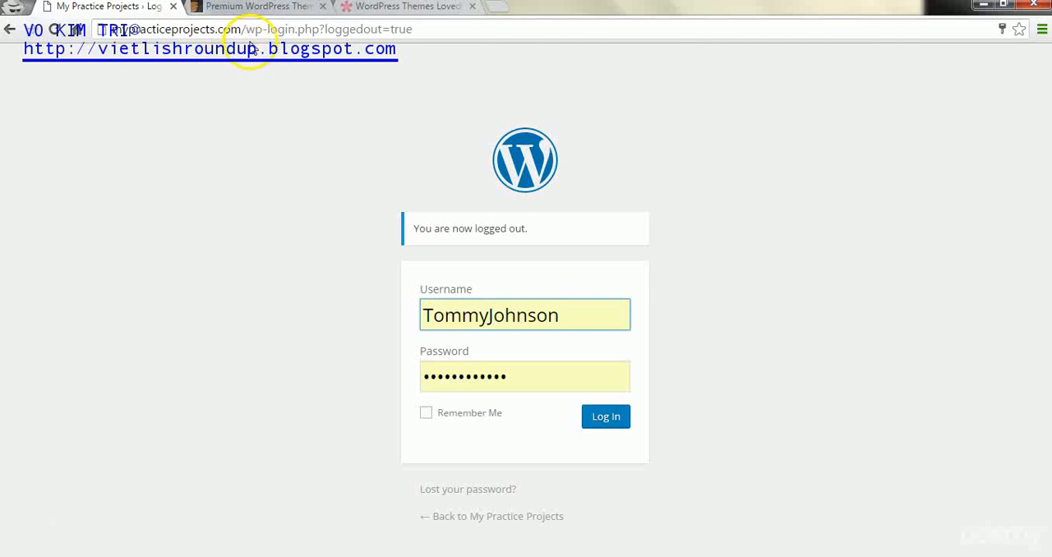
mouse_move(278, 51)
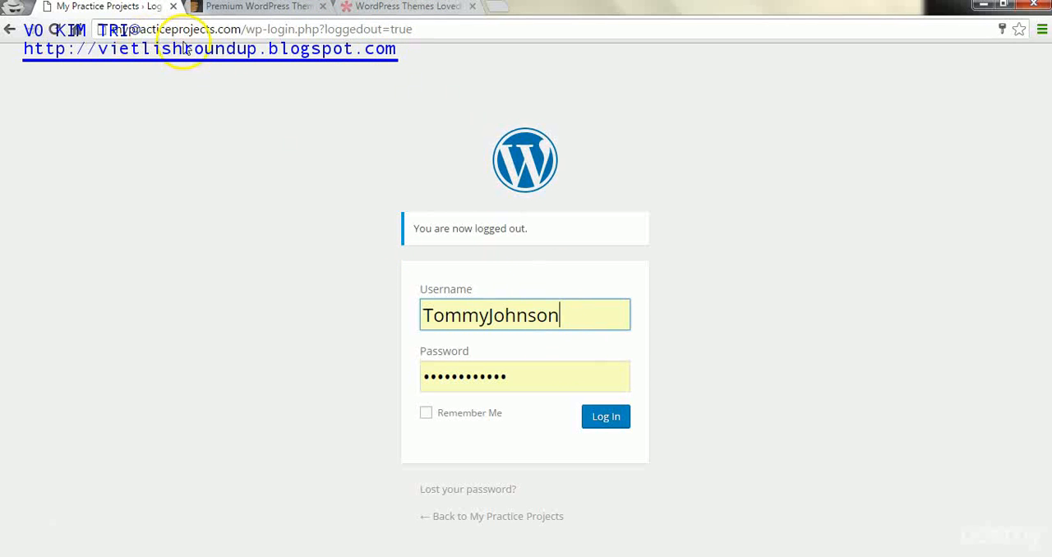
mouse_move(248, 46)
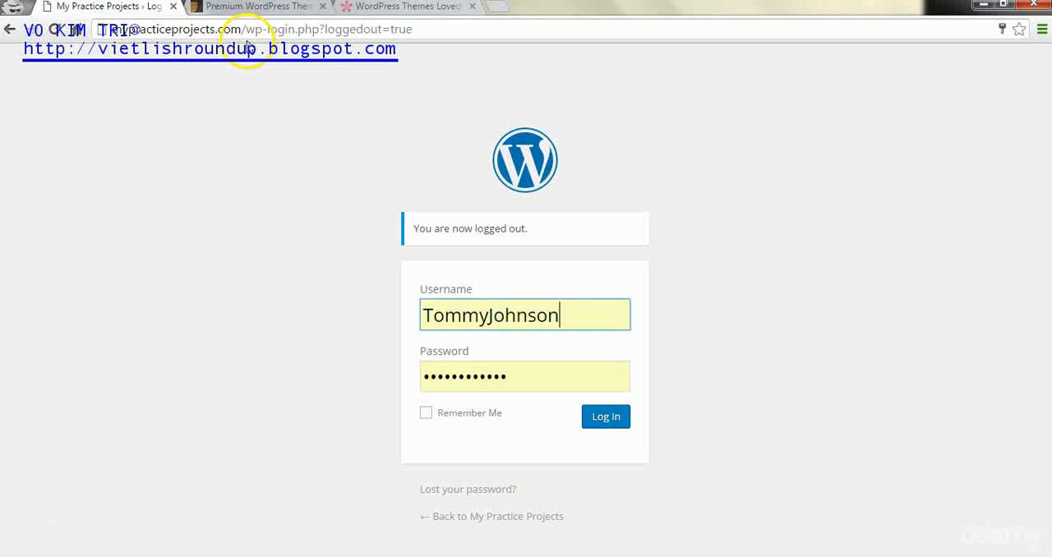
mouse_move(263, 43)
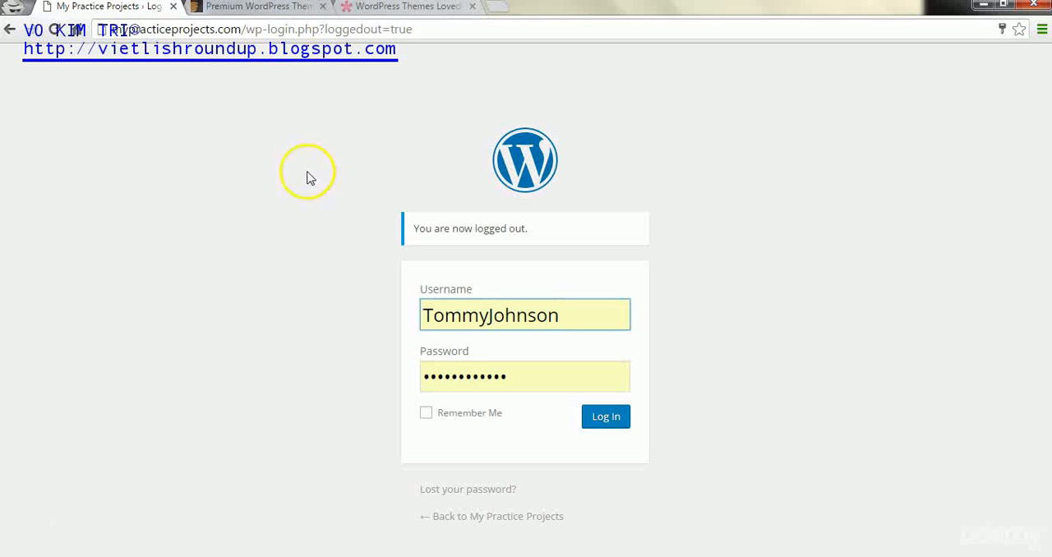
click(605, 416)
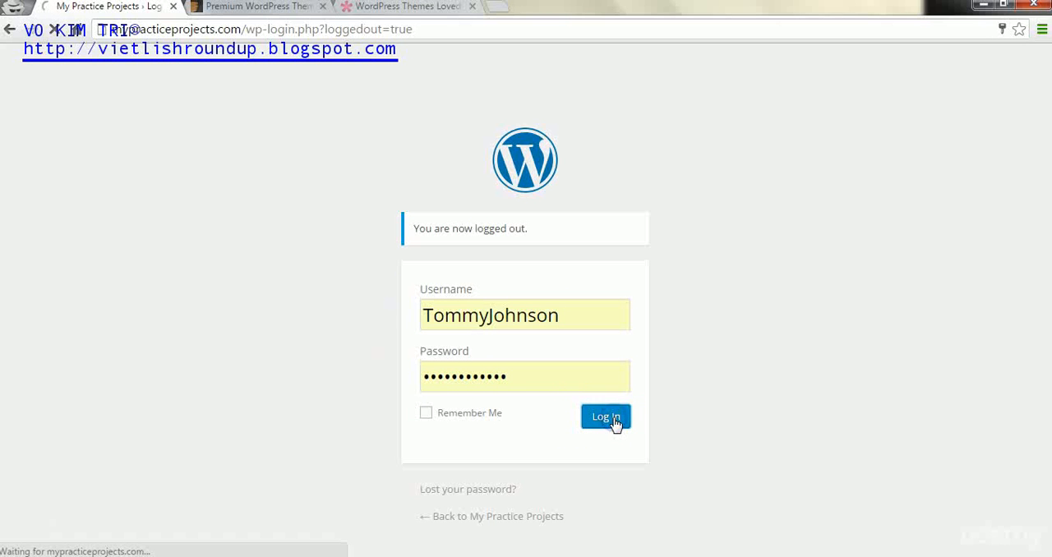
- Go via Appearance > Themes to the Zerif Lite details, then start Add New themes
click(605, 416)
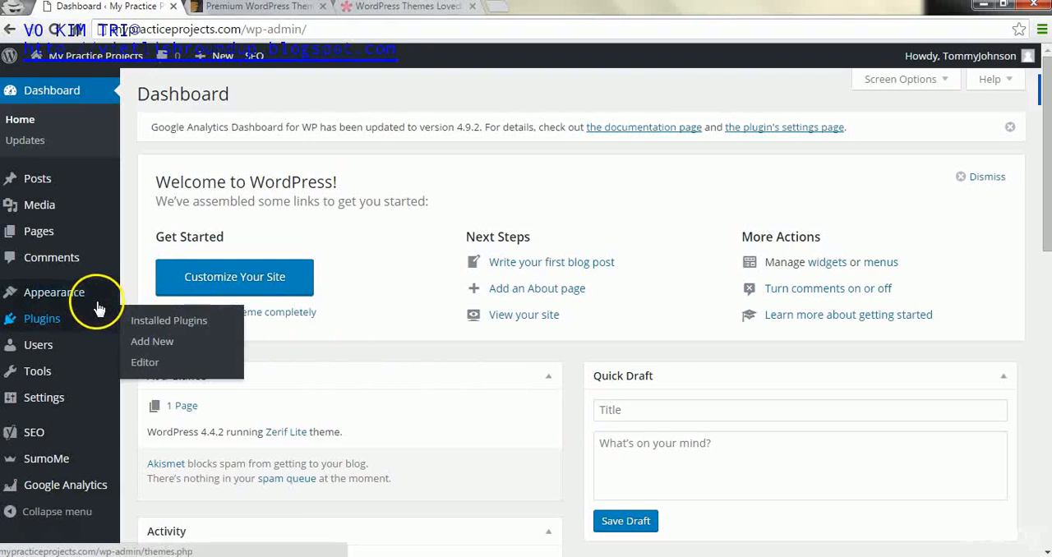
mouse_move(54, 293)
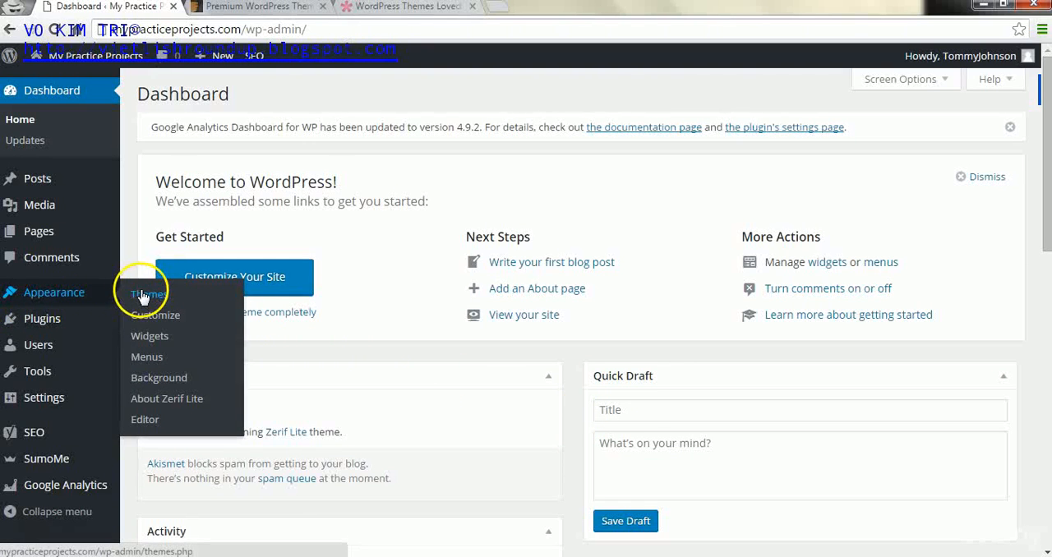
click(148, 294)
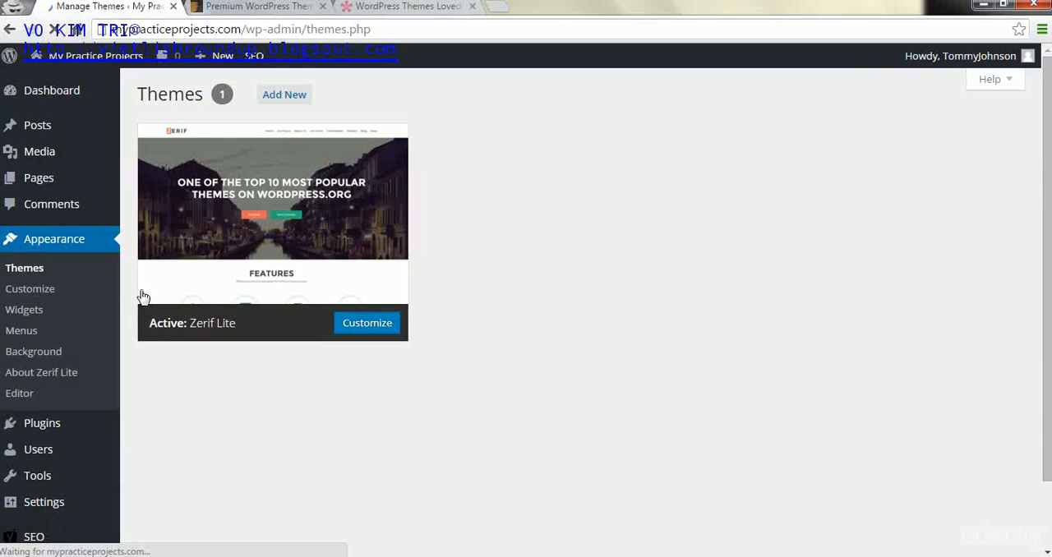
click(272, 213)
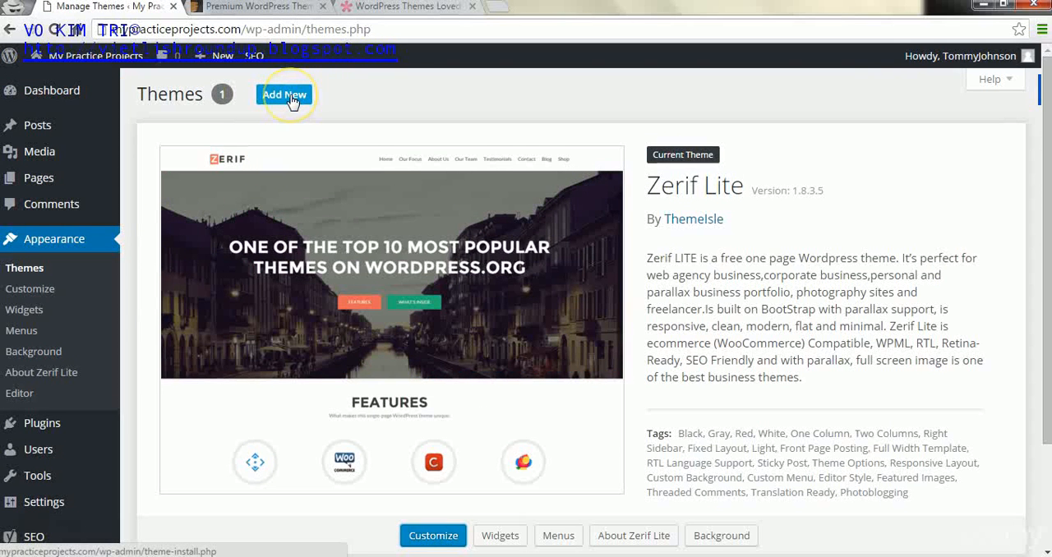
click(283, 93)
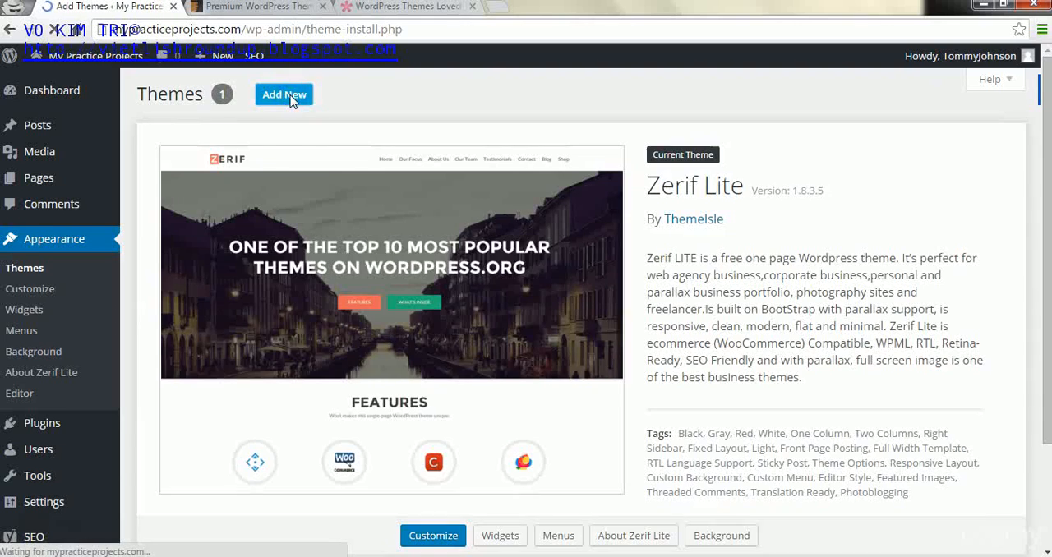
- Land on the Add Themes Featured tab and activate the Search themes box
click(282, 93)
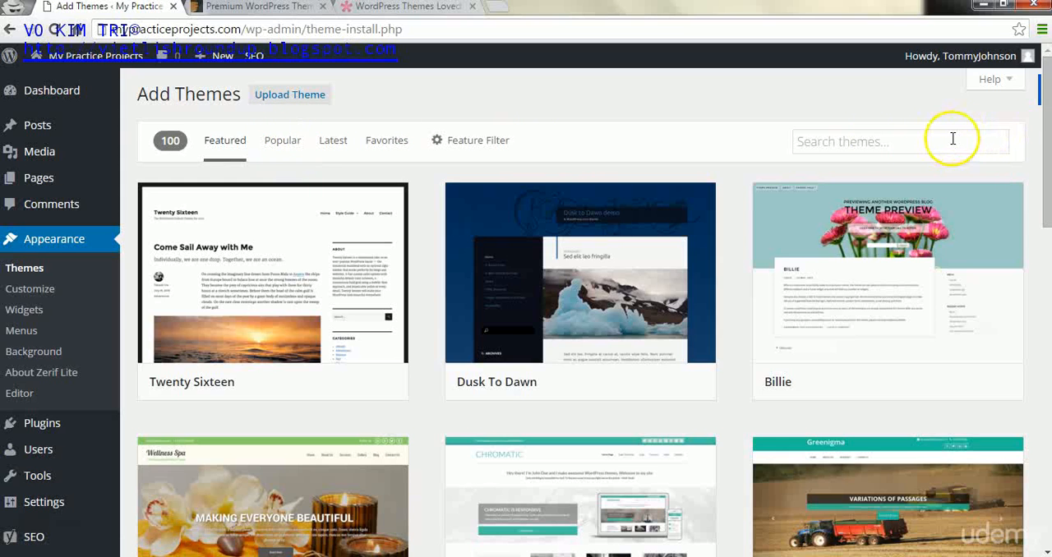
click(900, 141)
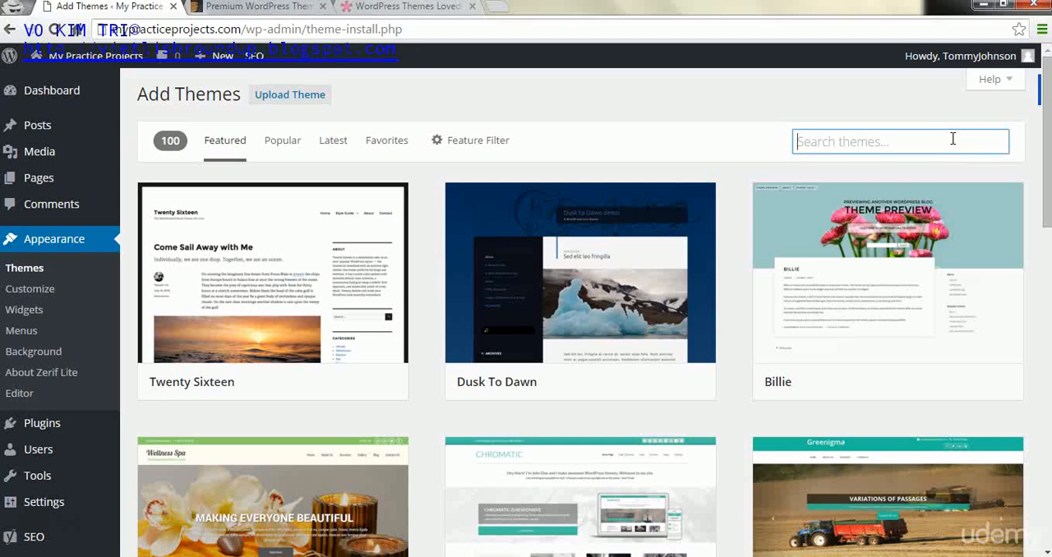
mouse_move(300, 139)
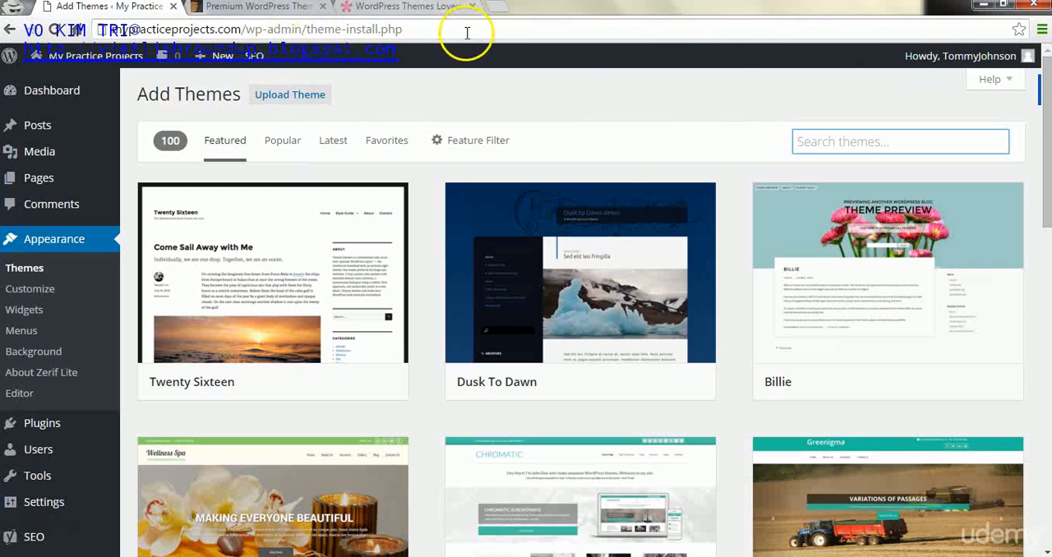
mouse_move(292, 7)
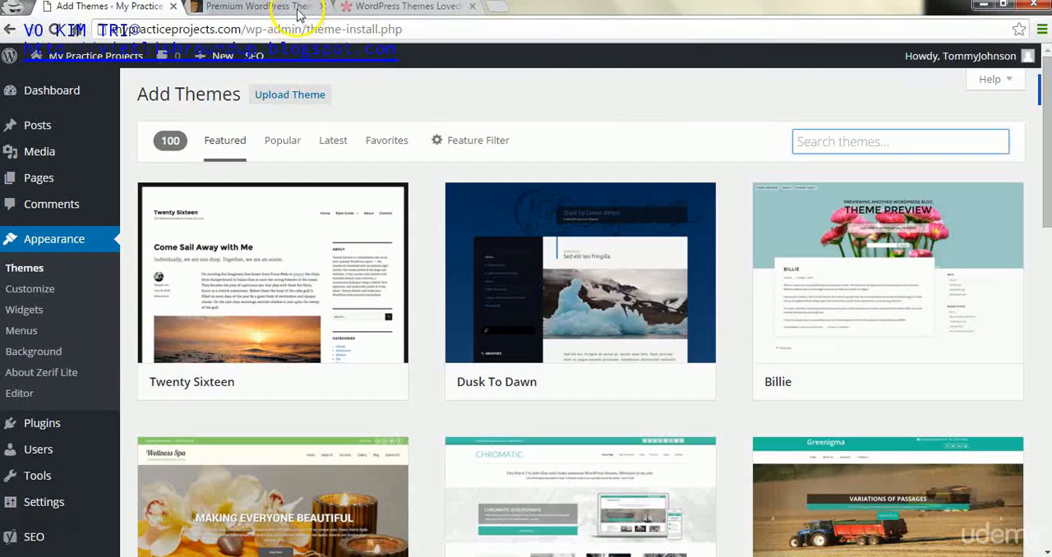
- Glance at the ThemeForest premium themes tab, maximize the browser, and return to Add Themes
click(255, 6)
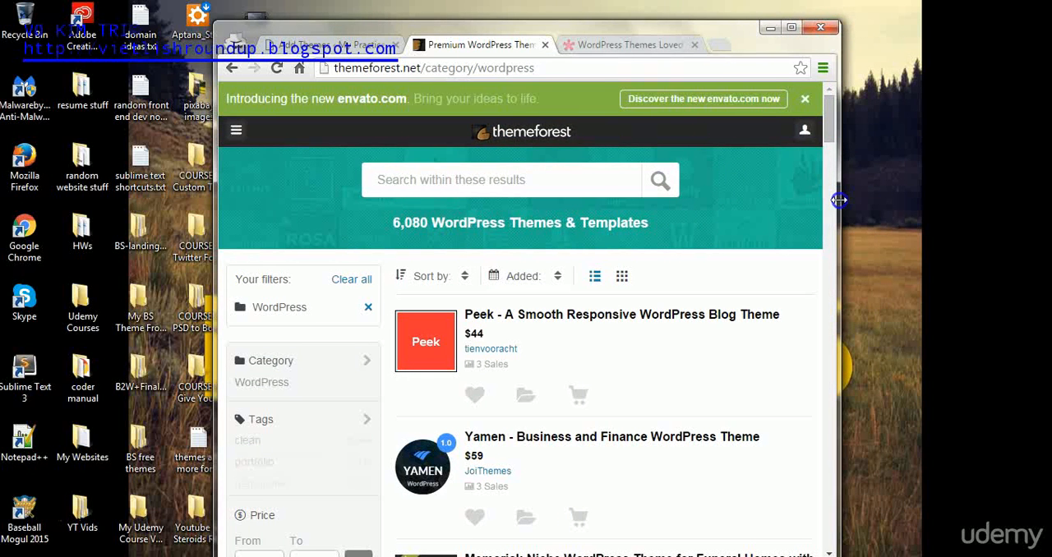
drag(836, 200, 667, 190)
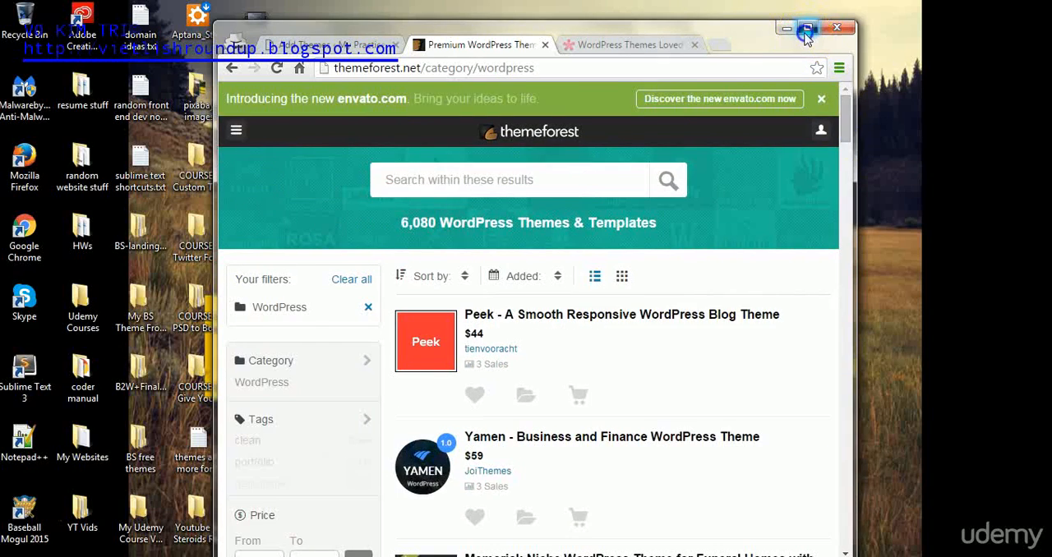
click(815, 30)
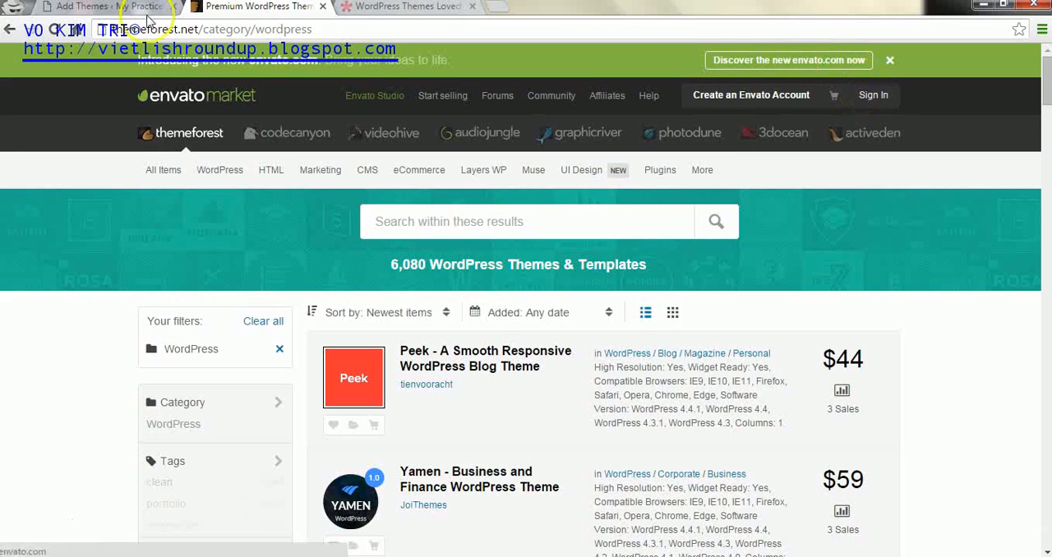
click(99, 7)
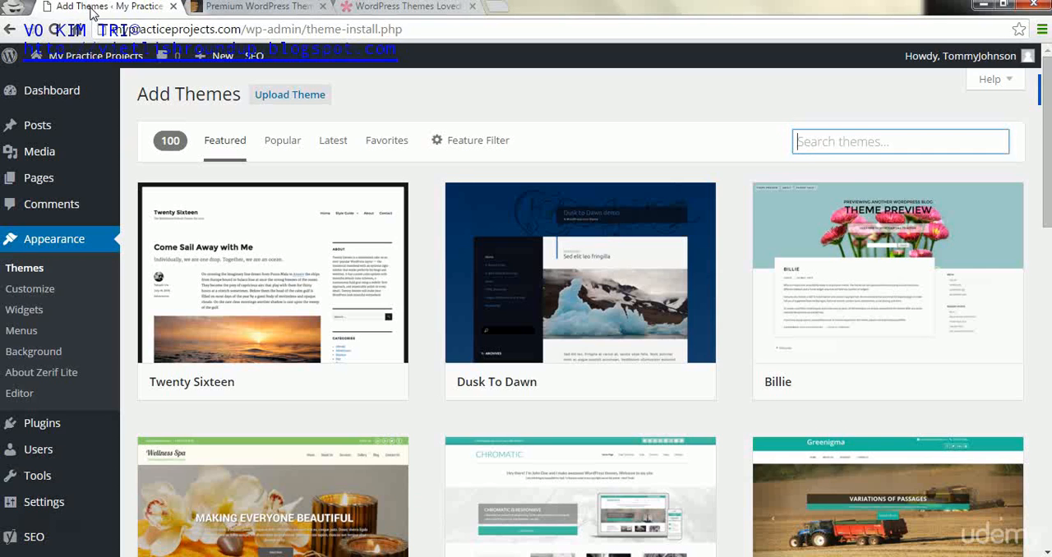
mouse_move(286, 10)
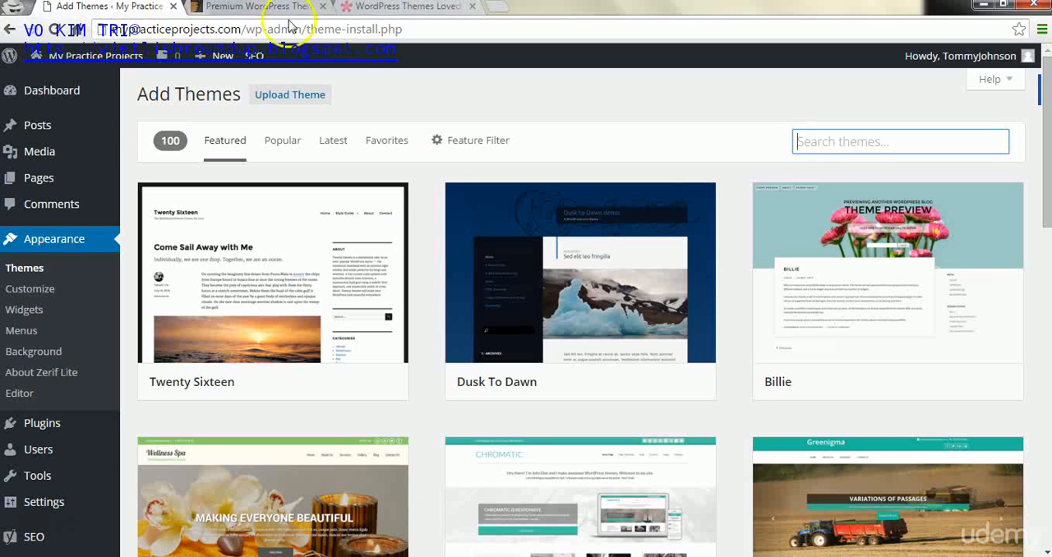
mouse_move(661, 79)
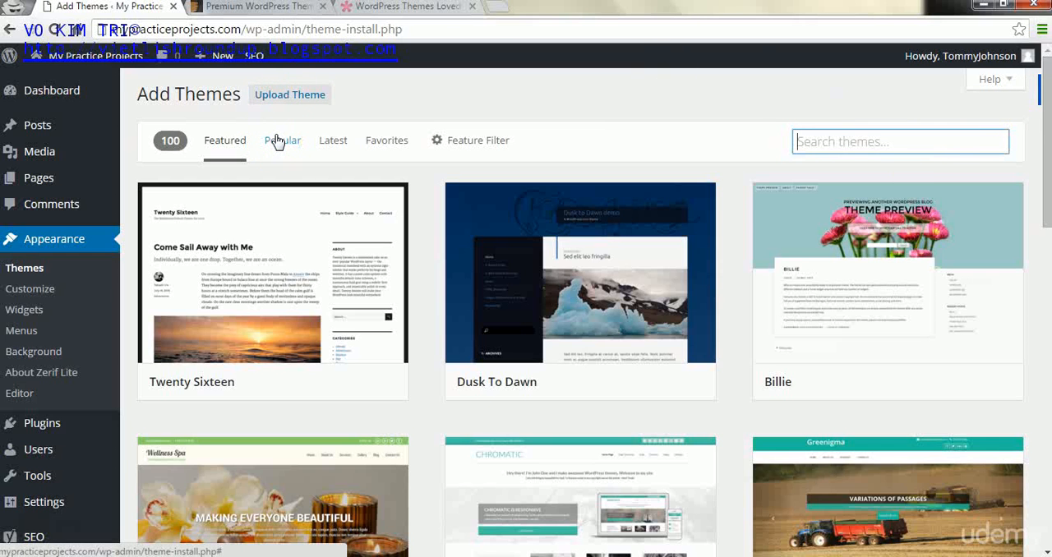
- Browse the Popular free themes grid (Twenty Fifteen, Zerif Lite, ColorMag) down and back up
click(283, 140)
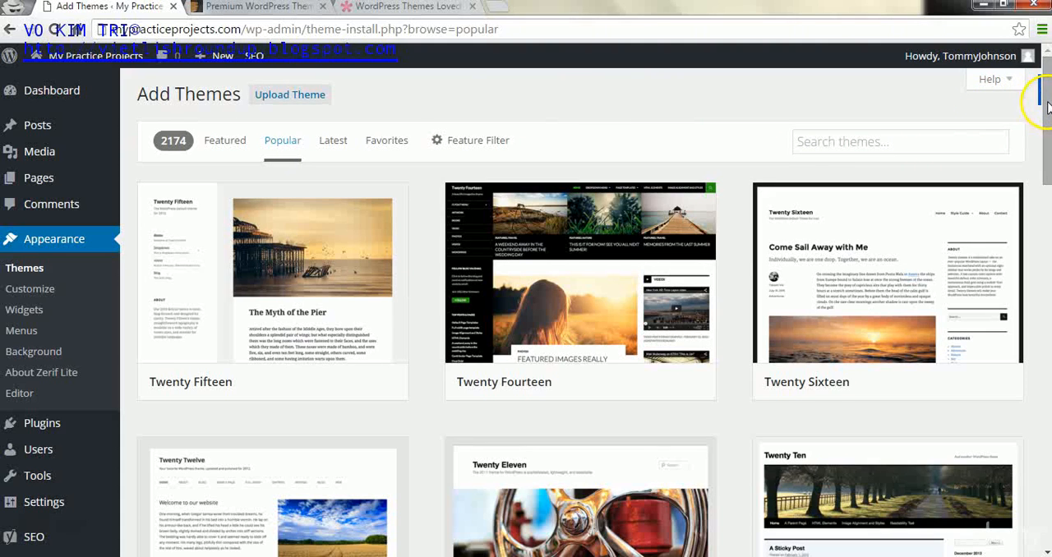
scroll(down, 3)
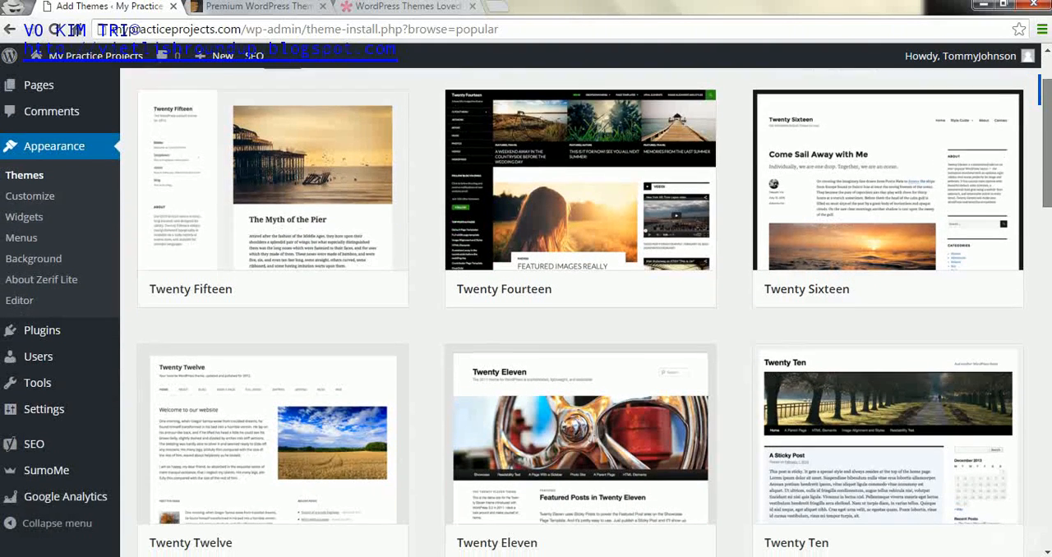
mouse_move(300, 422)
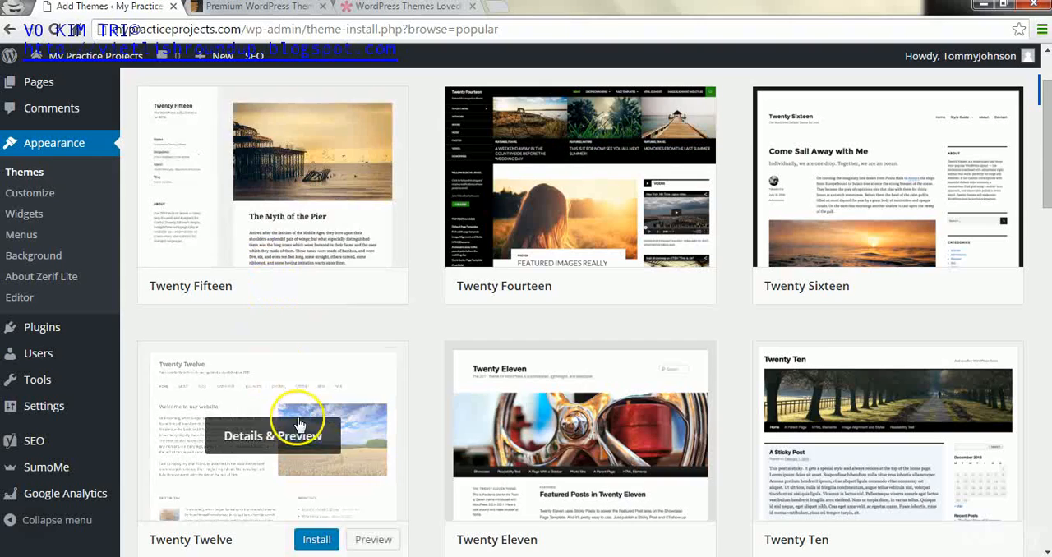
mouse_move(1009, 200)
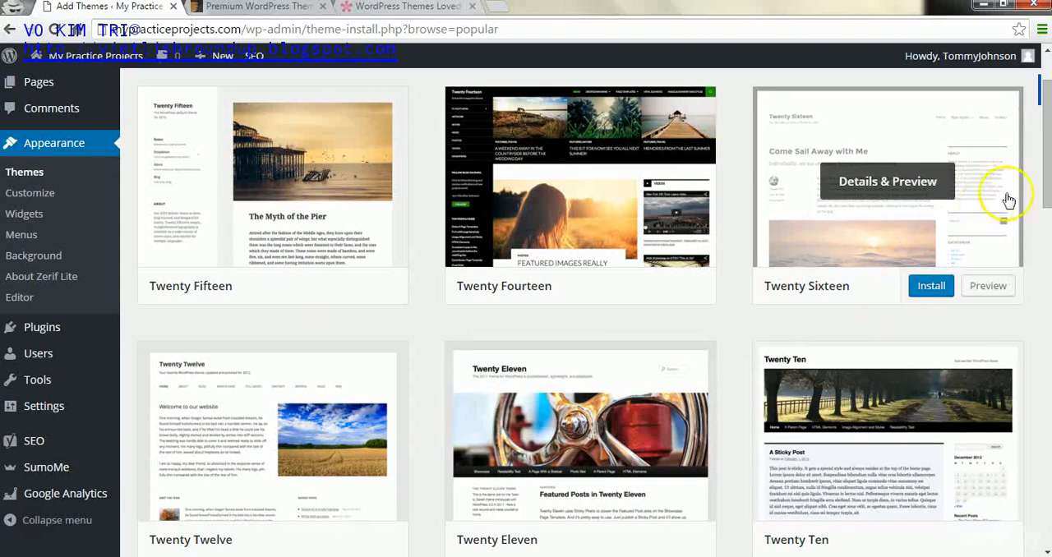
scroll(down, 3)
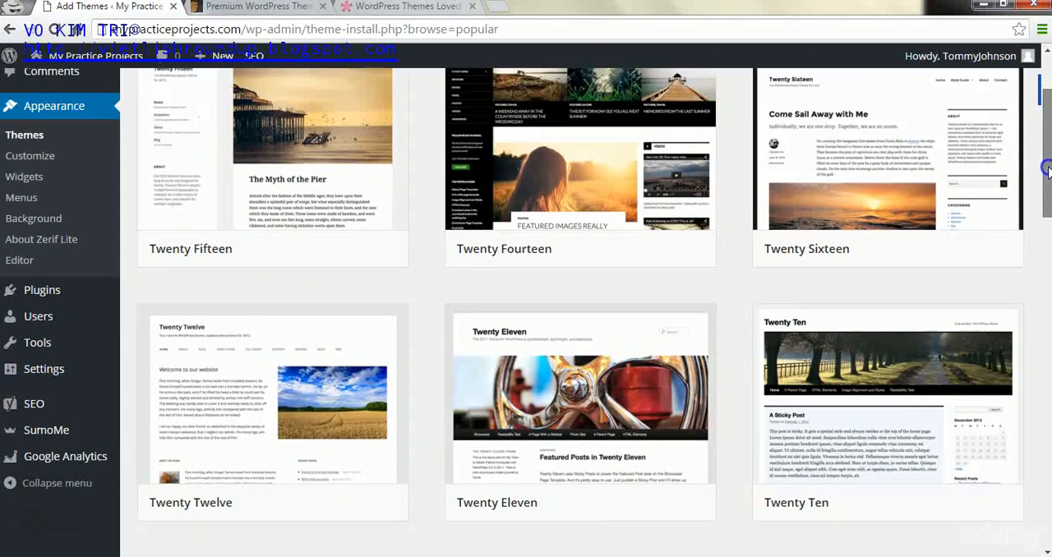
scroll(down, 3)
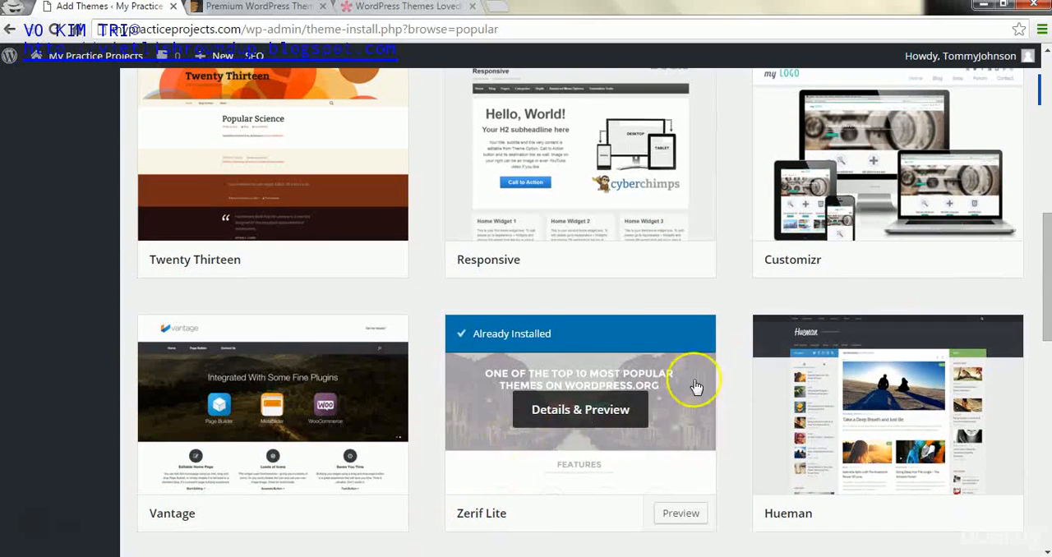
mouse_move(1039, 276)
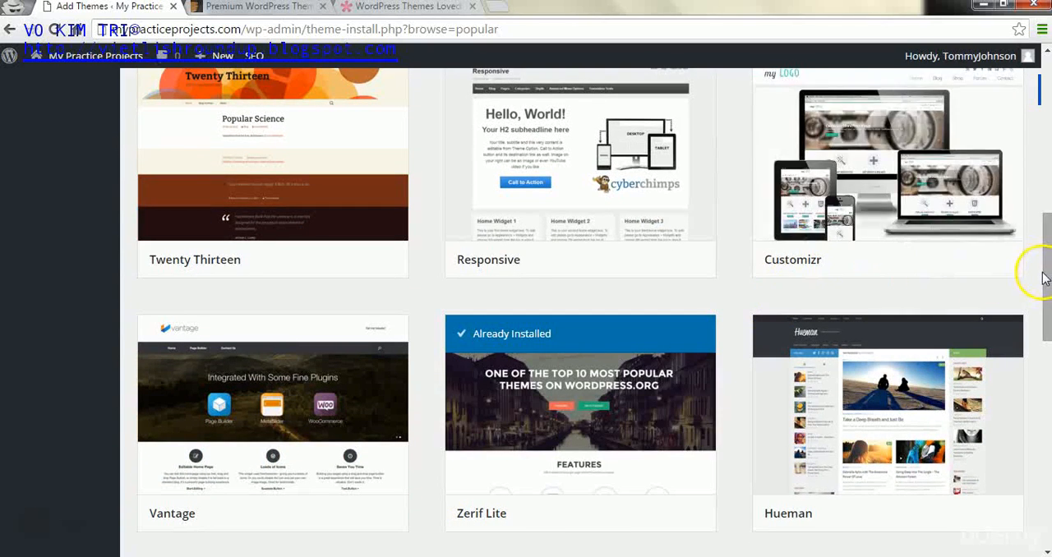
scroll(down, 3)
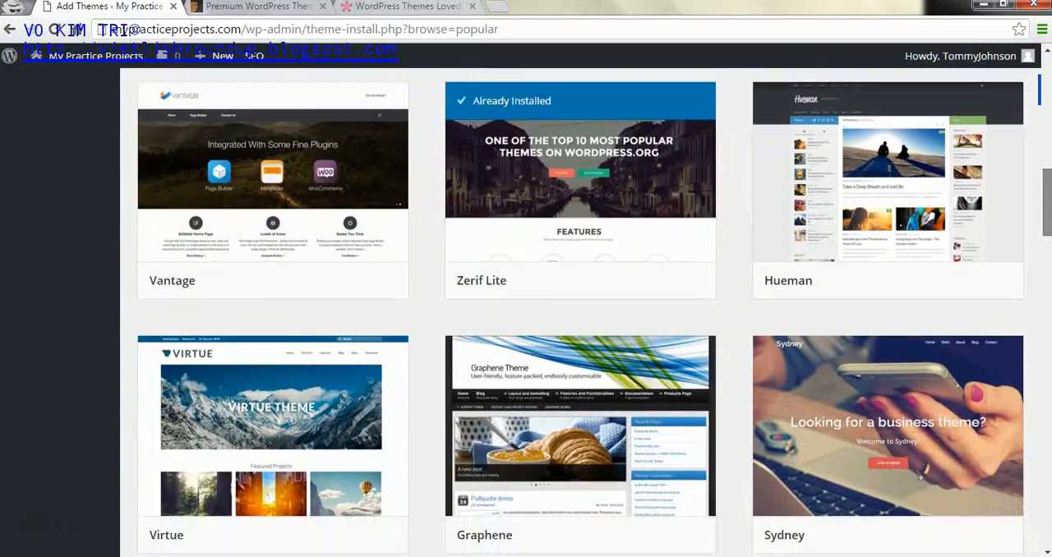
scroll(down, 3)
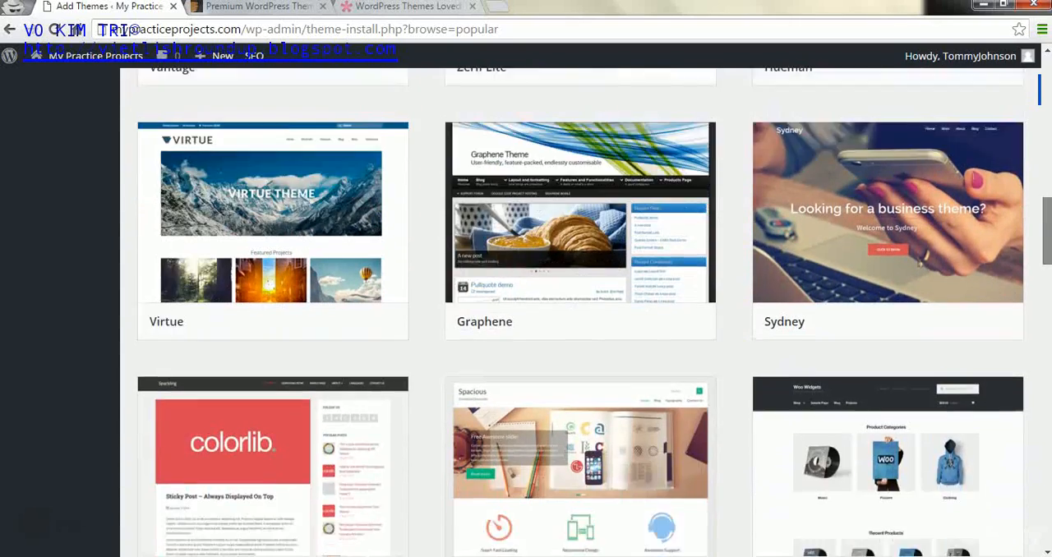
scroll(down, 3)
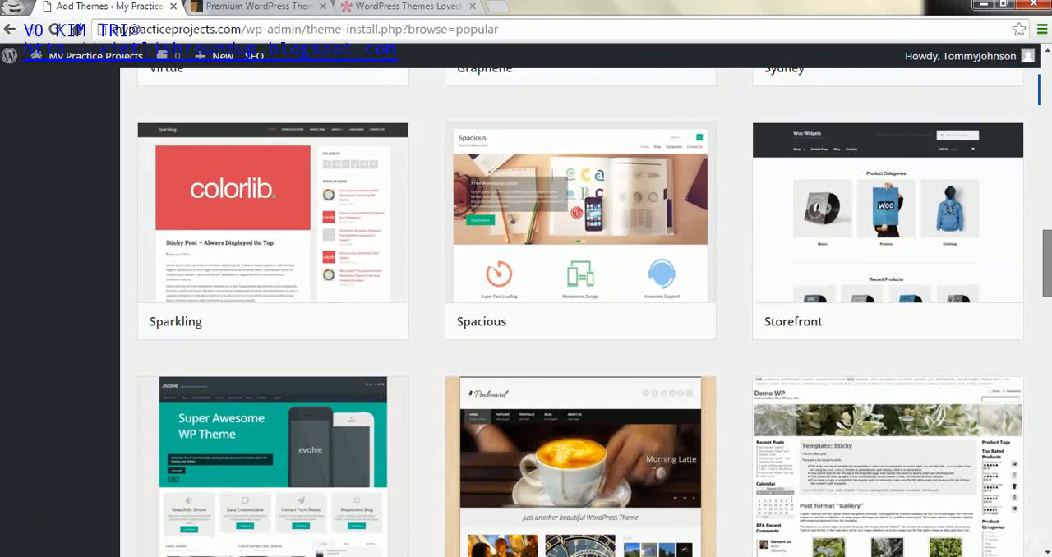
scroll(down, 3)
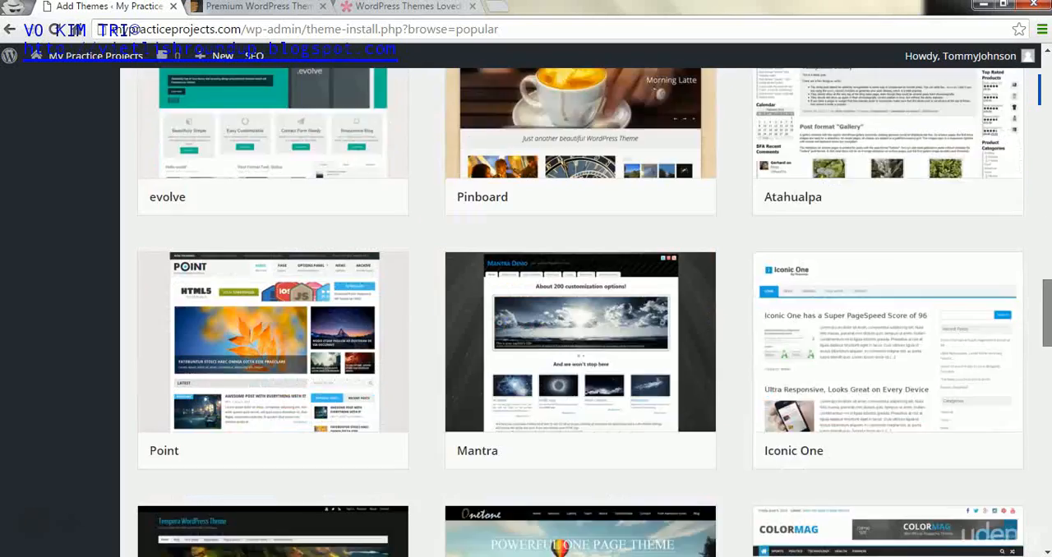
scroll(down, 3)
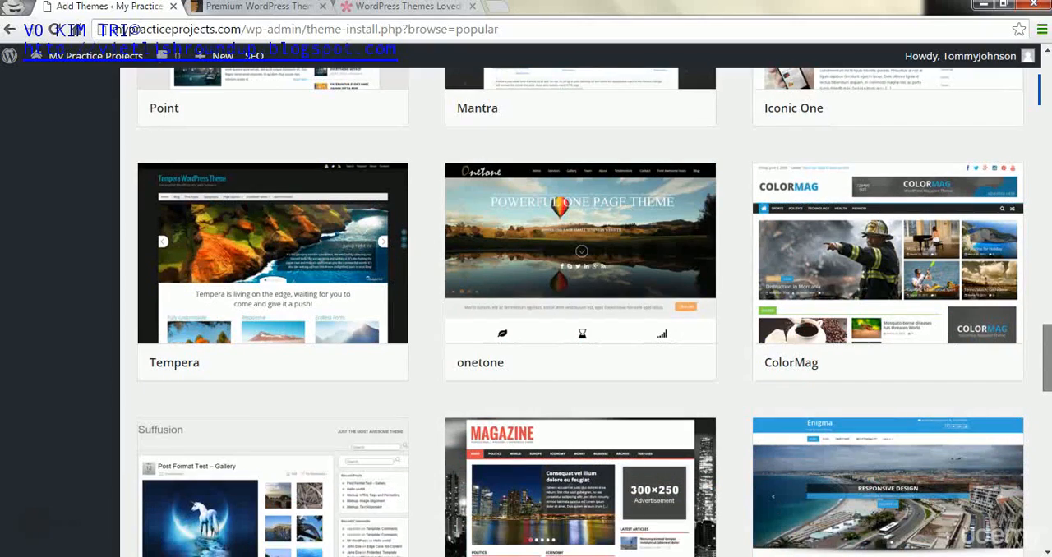
scroll(down, 3)
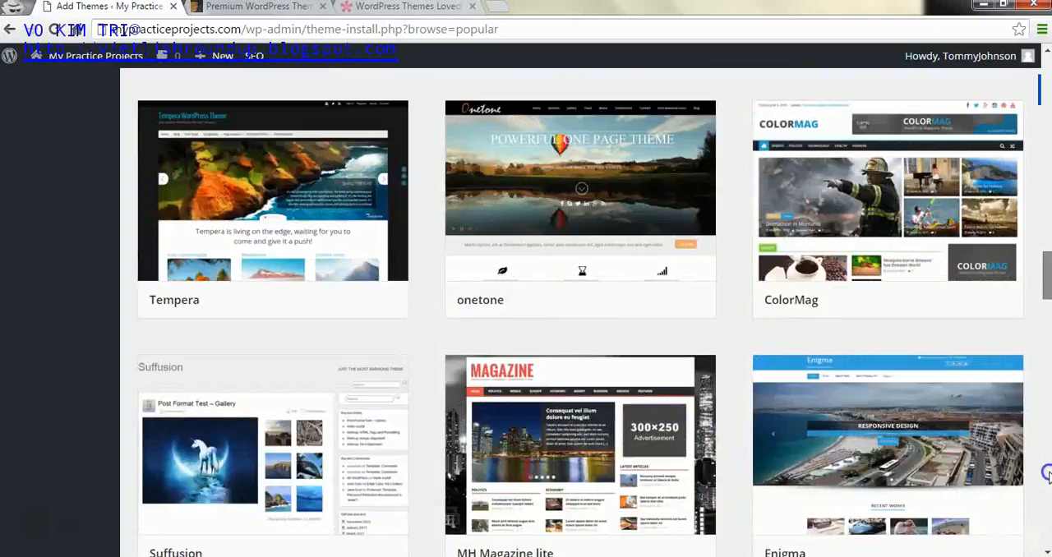
scroll(down, 3)
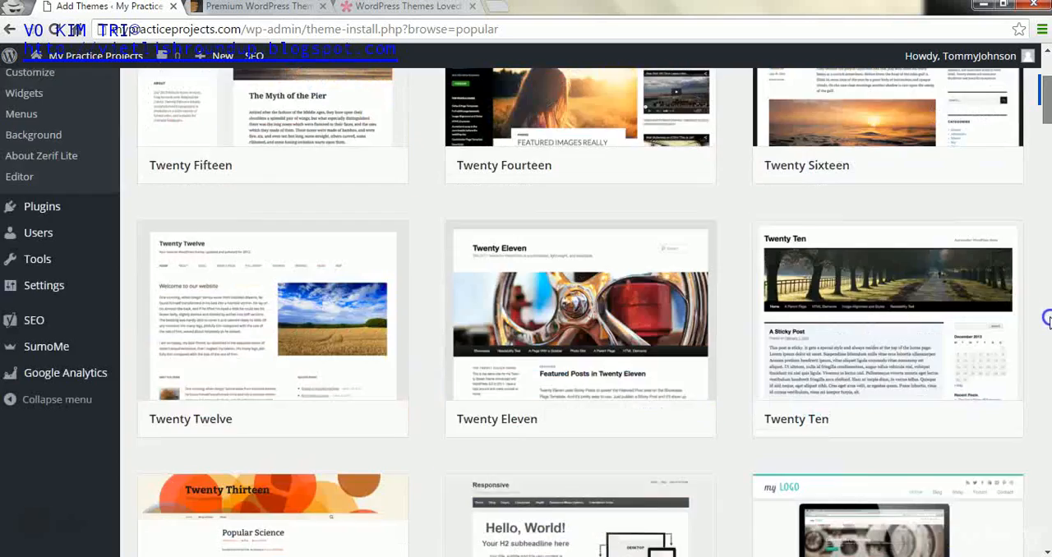
scroll(up, 3)
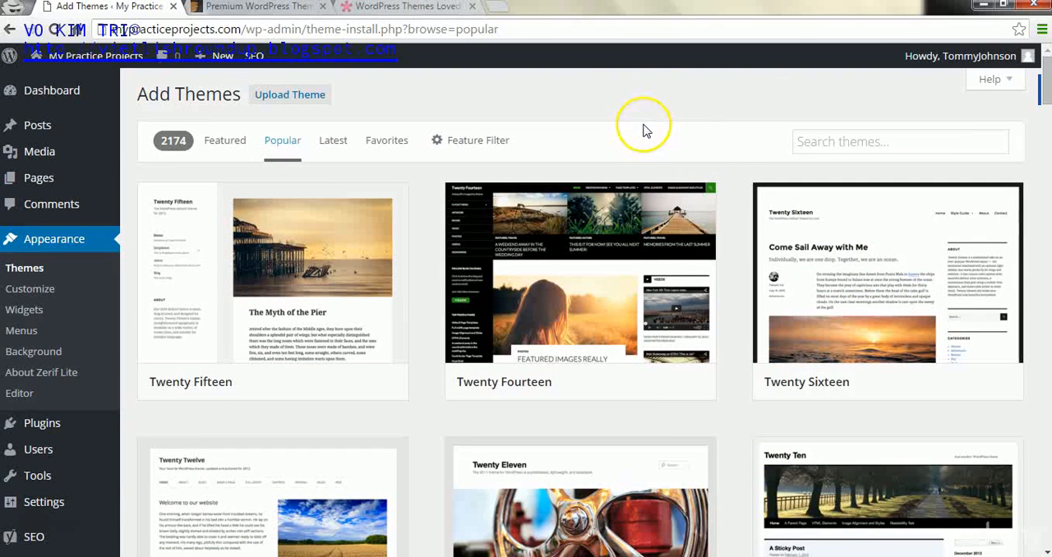
mouse_move(646, 132)
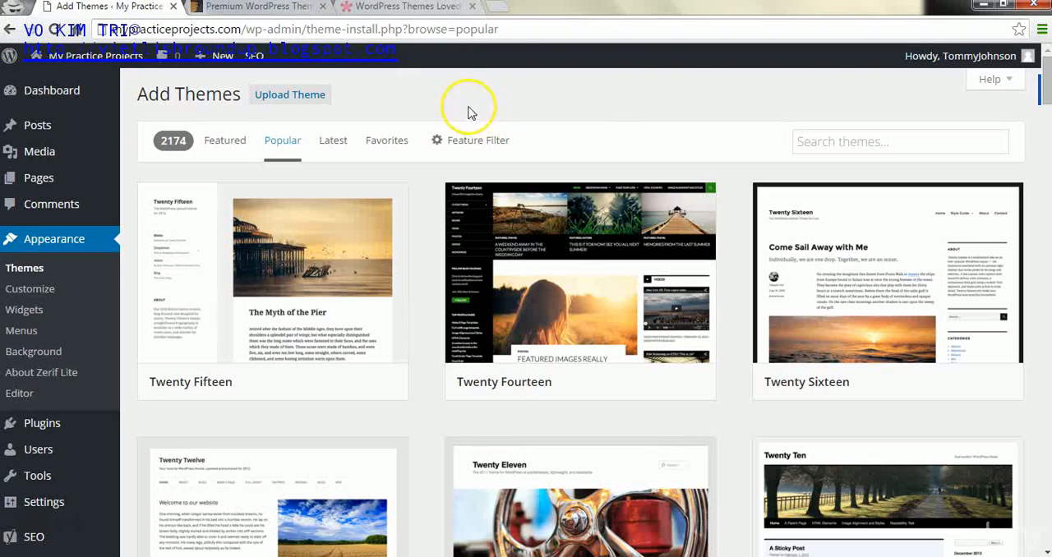
mouse_move(286, 12)
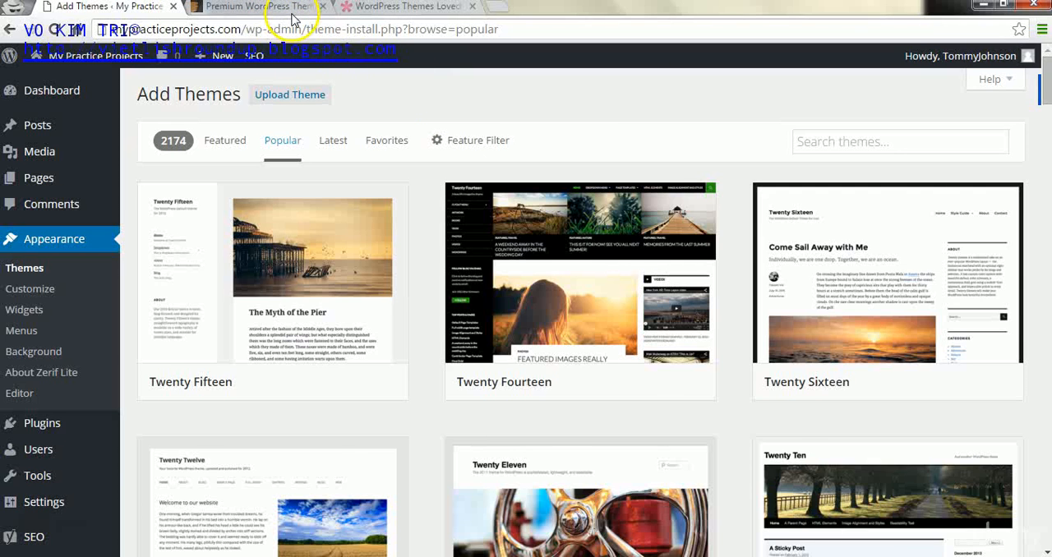
- Switch to ThemeForest and view the Peek responsive blog theme's $44 product page
click(263, 7)
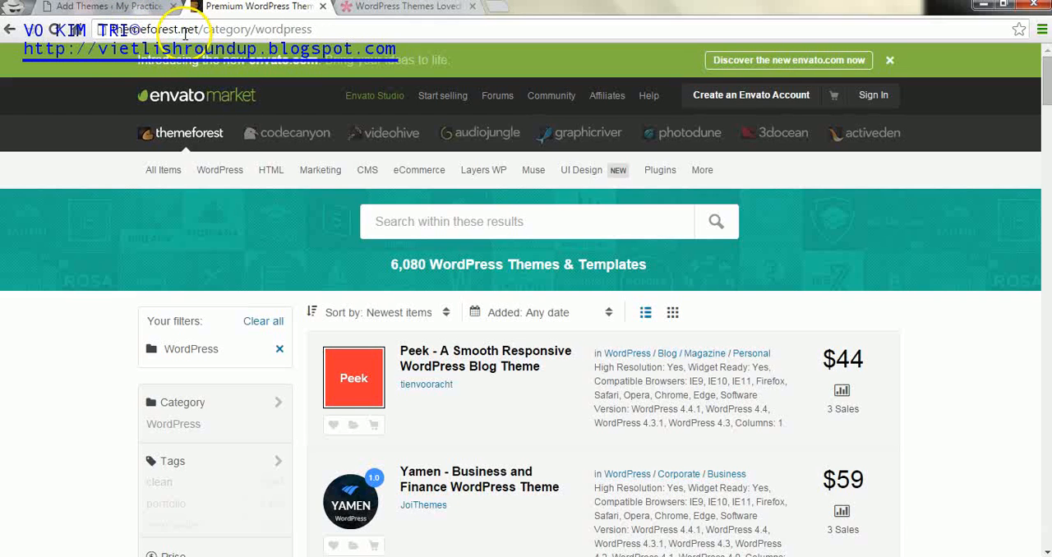
click(219, 169)
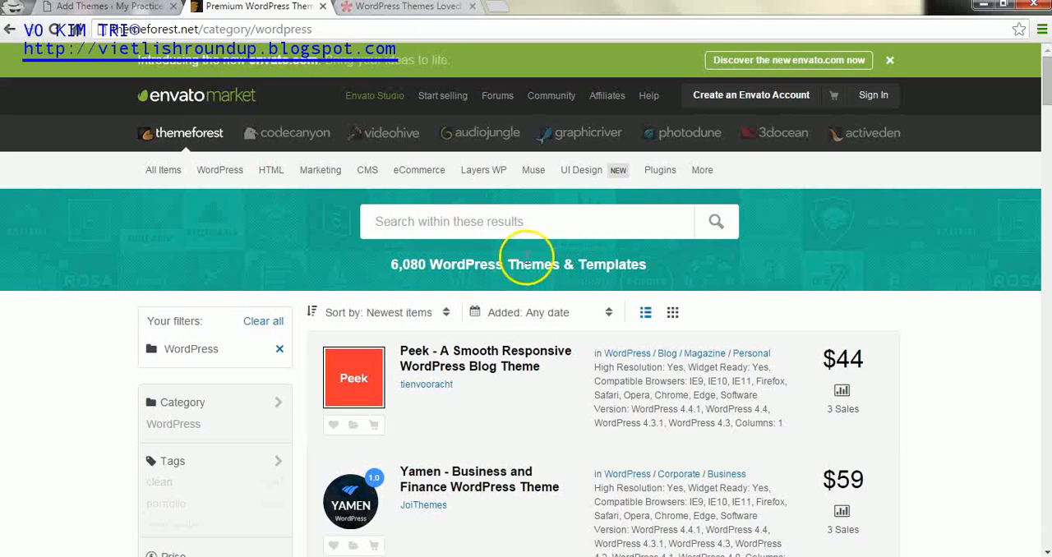
mouse_move(1032, 152)
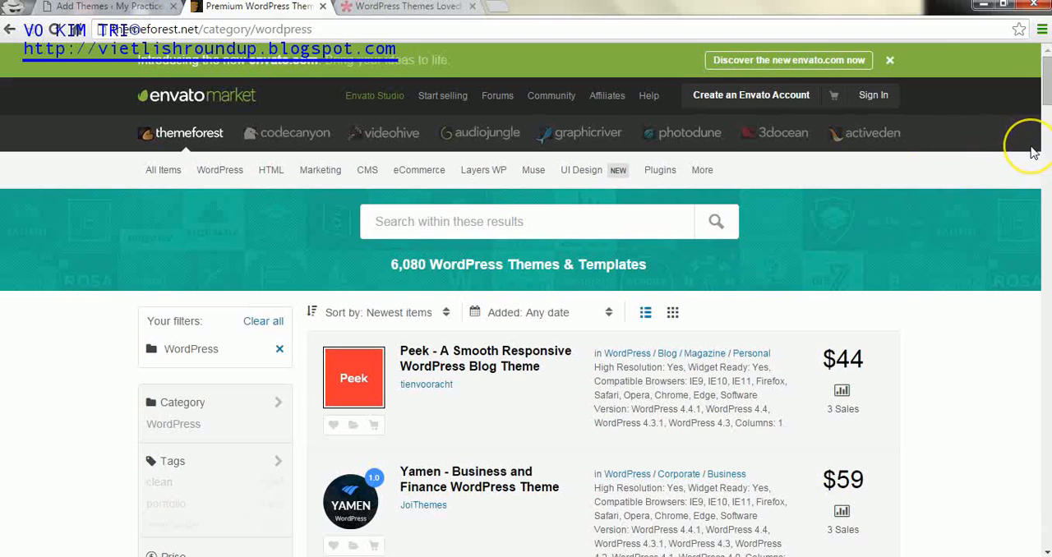
mouse_move(384, 317)
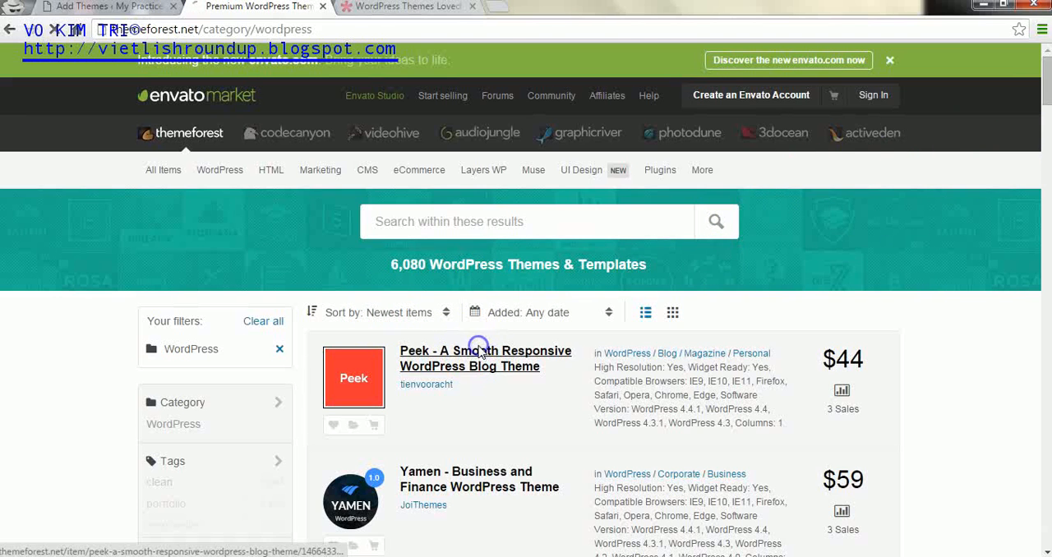
click(480, 351)
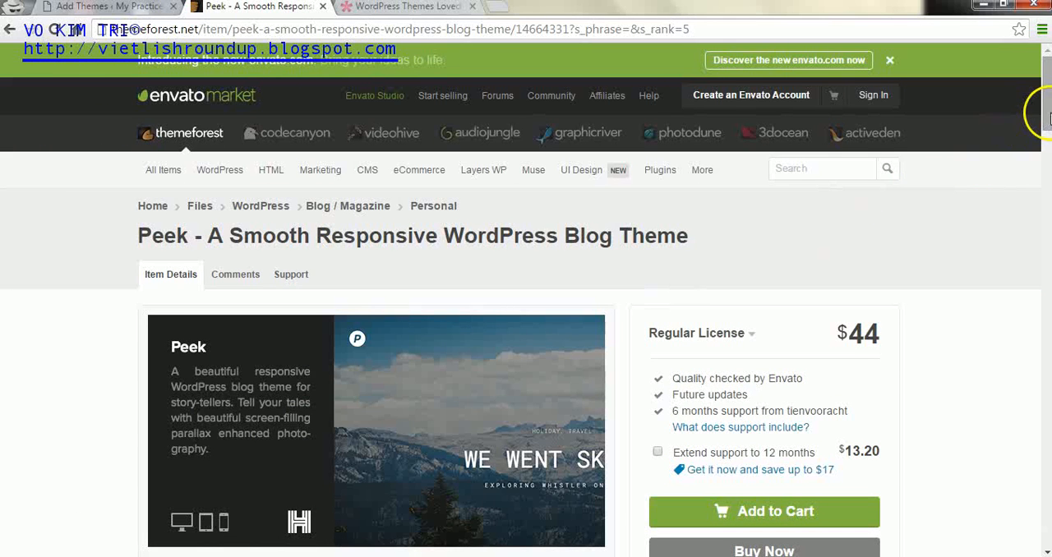
scroll(down, 3)
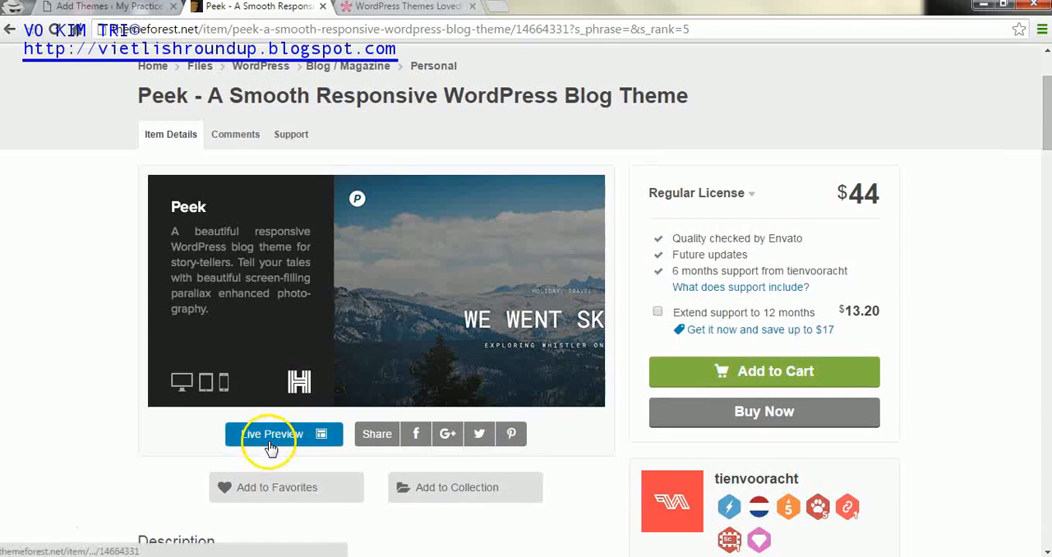
click(271, 434)
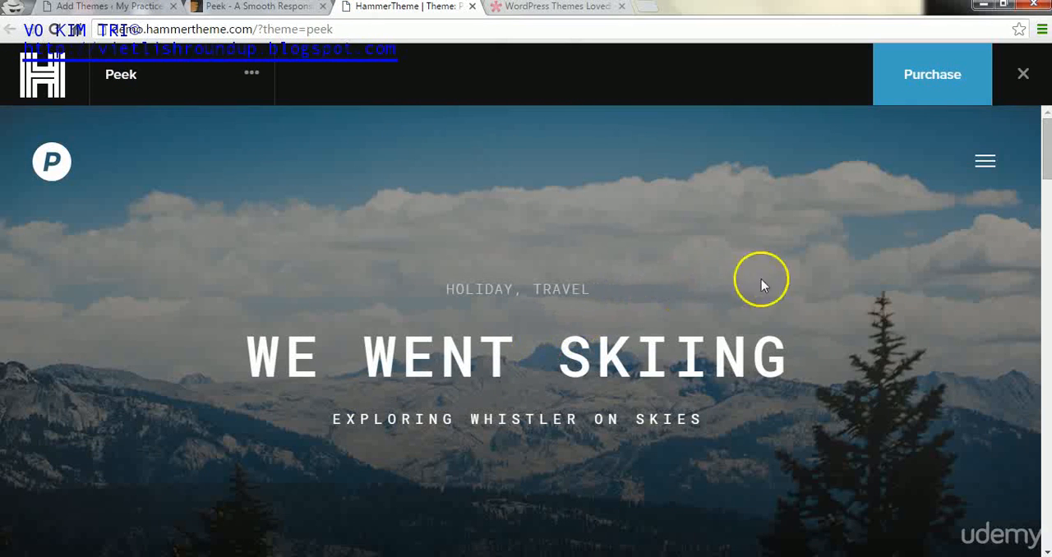
mouse_move(1042, 157)
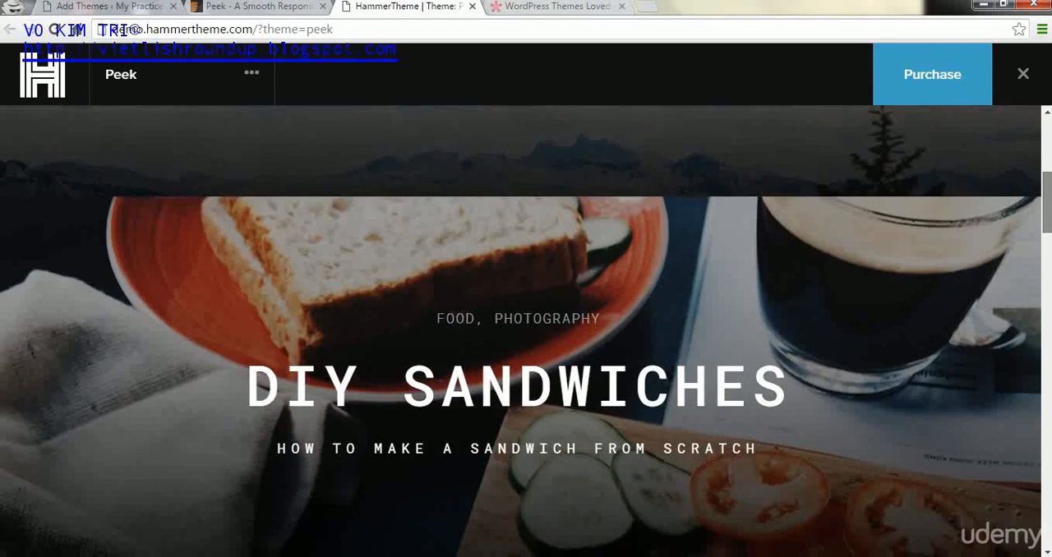
scroll(down, 3)
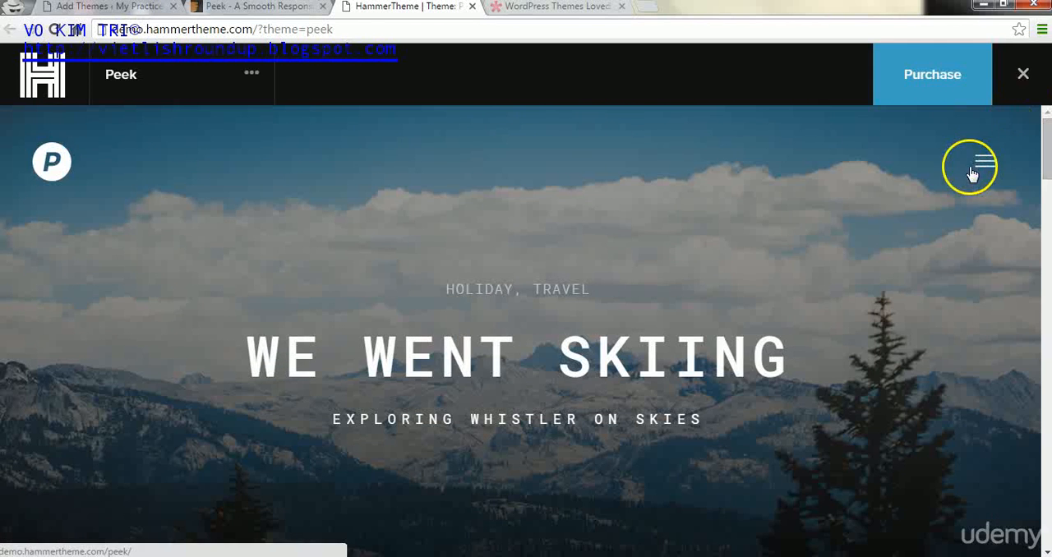
click(970, 165)
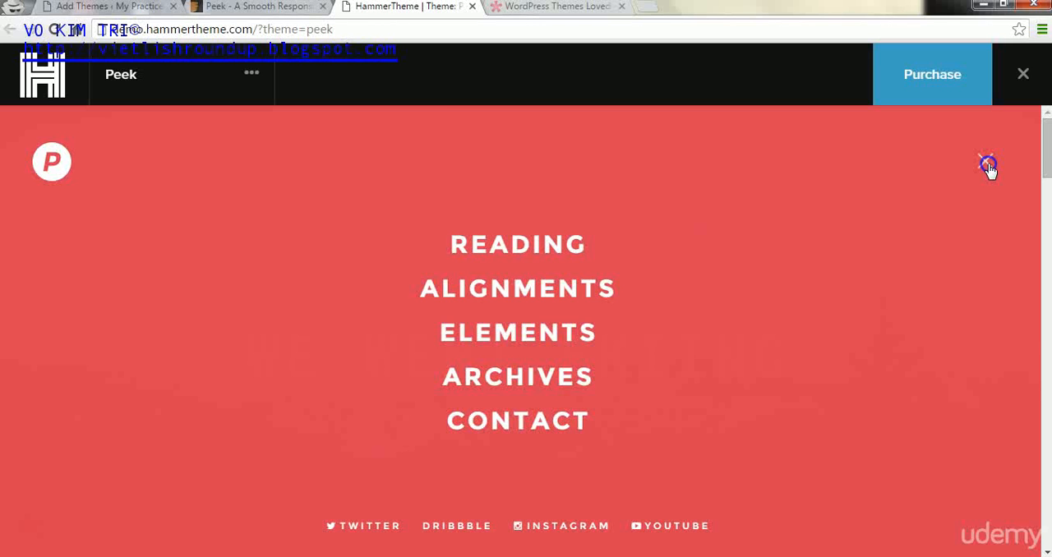
click(988, 163)
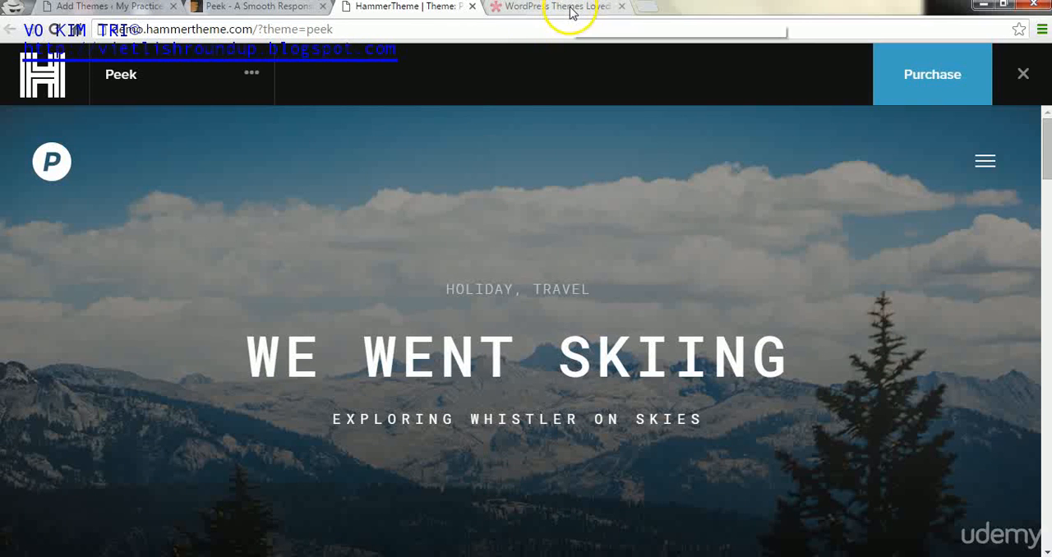
- Scroll the Elegant Themes homepage advertising 87 themes and choose 'View Our Themes'
click(558, 6)
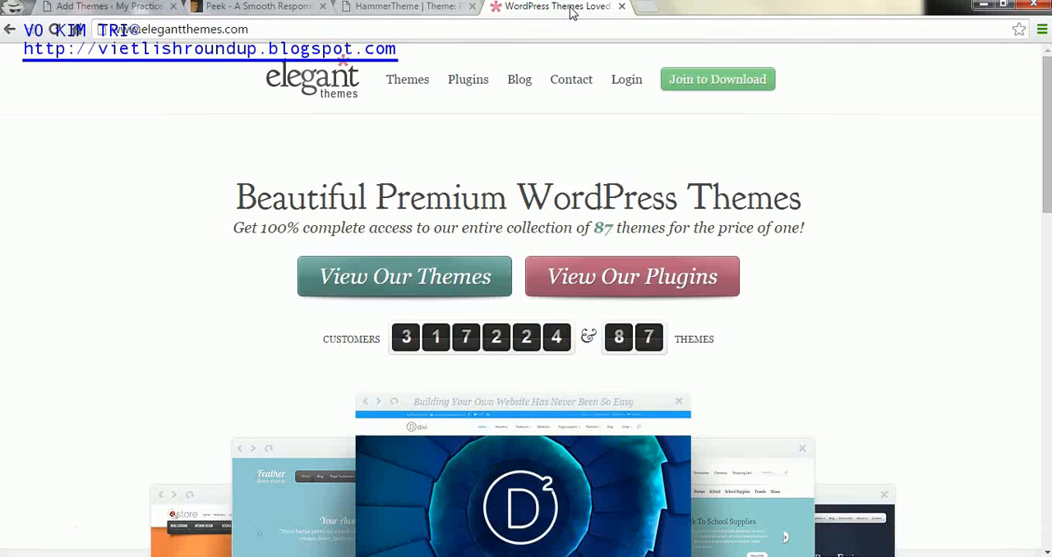
mouse_move(1031, 107)
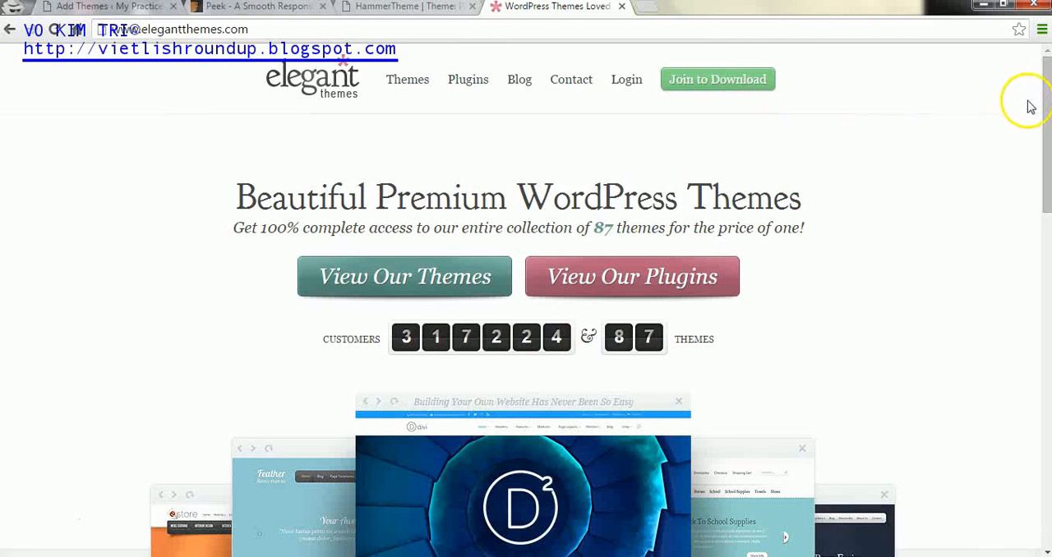
mouse_move(1044, 99)
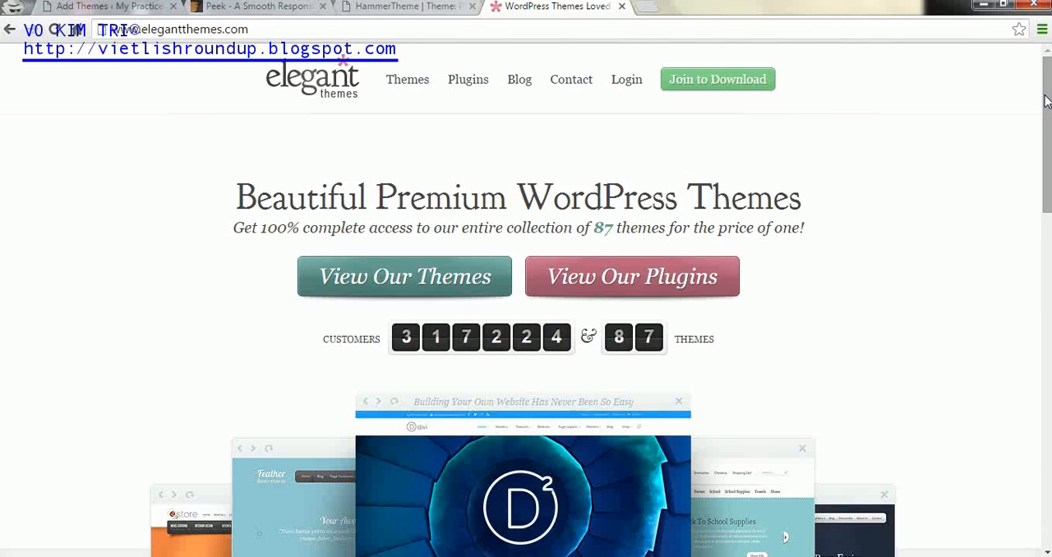
scroll(down, 3)
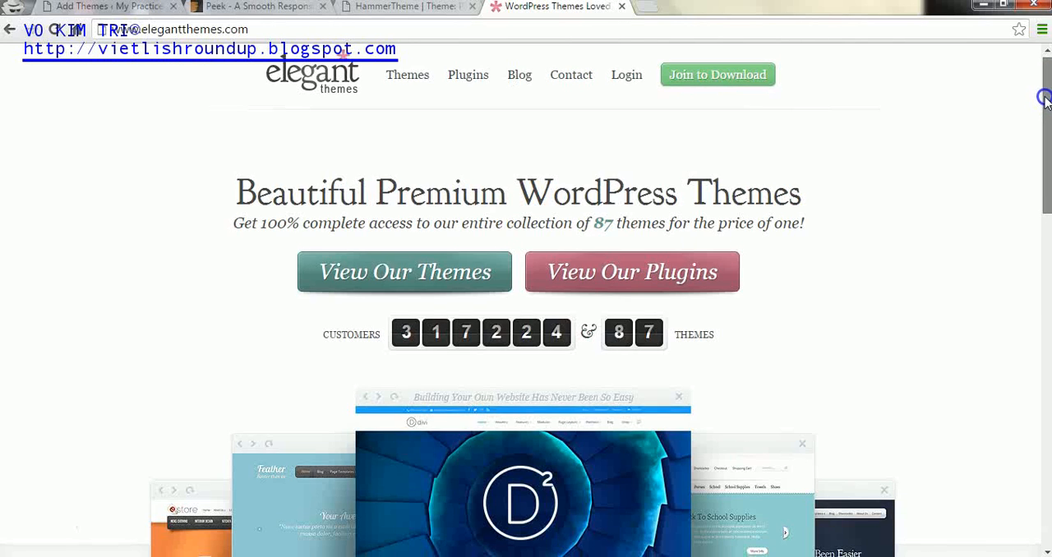
scroll(down, 3)
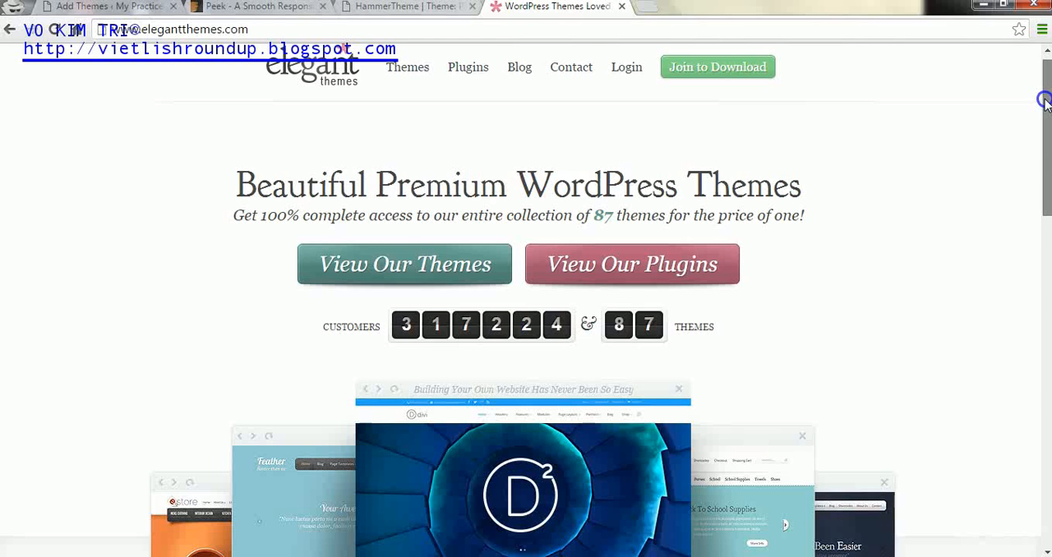
scroll(down, 3)
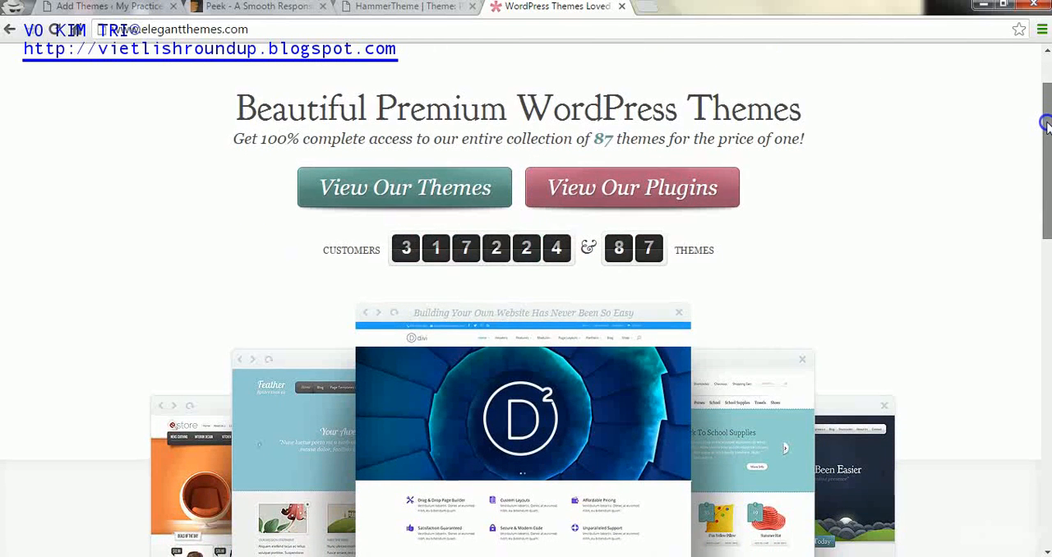
scroll(down, 3)
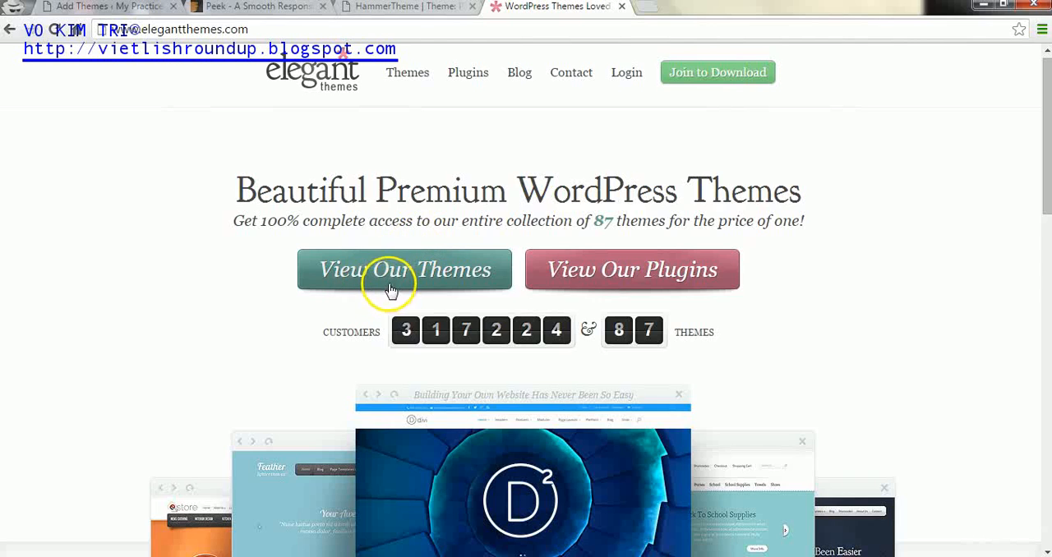
click(390, 270)
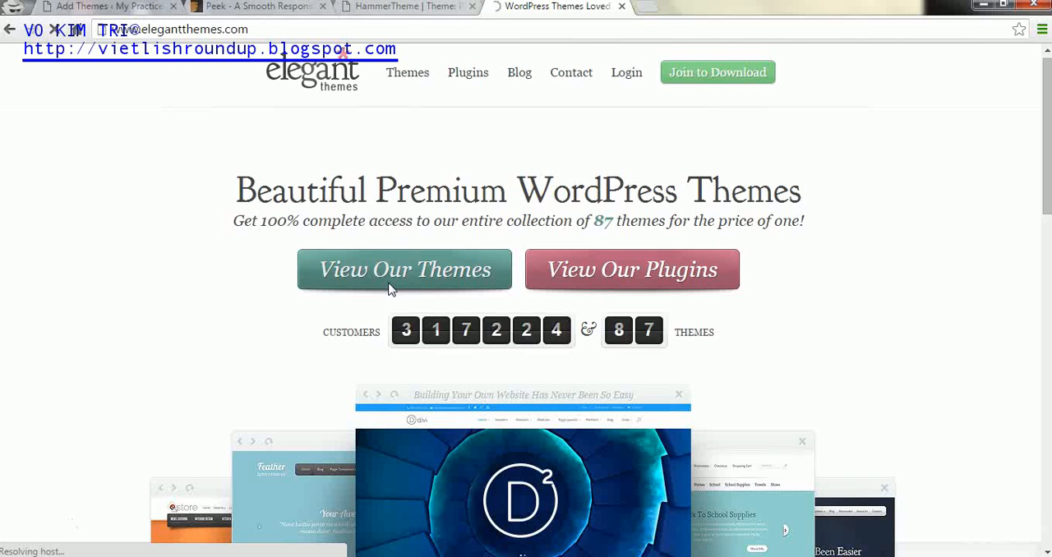
- Scroll through the WordPress Themes Gallery thumbnails such as Divi, Extra, Lucid and Fusion
click(404, 270)
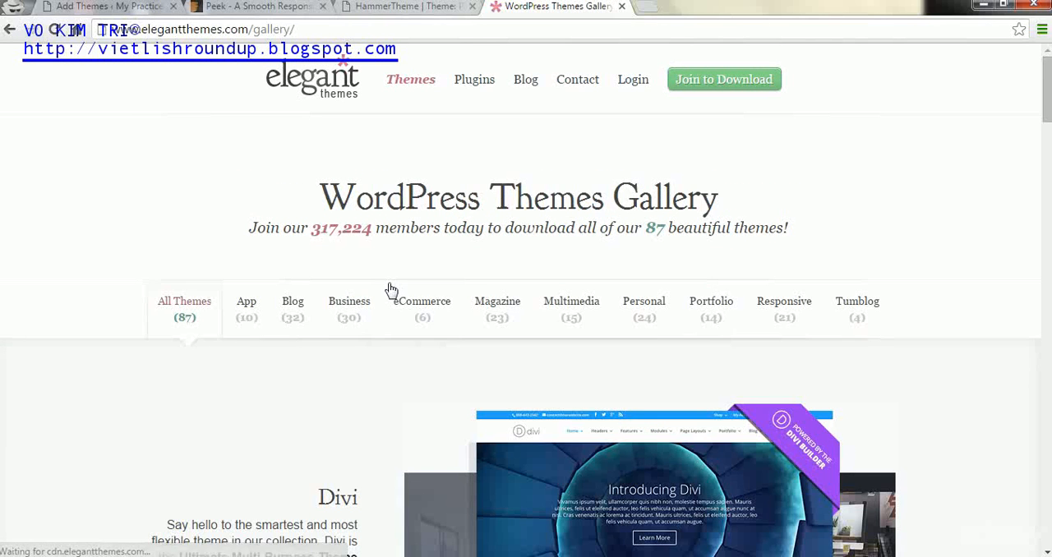
mouse_move(1044, 90)
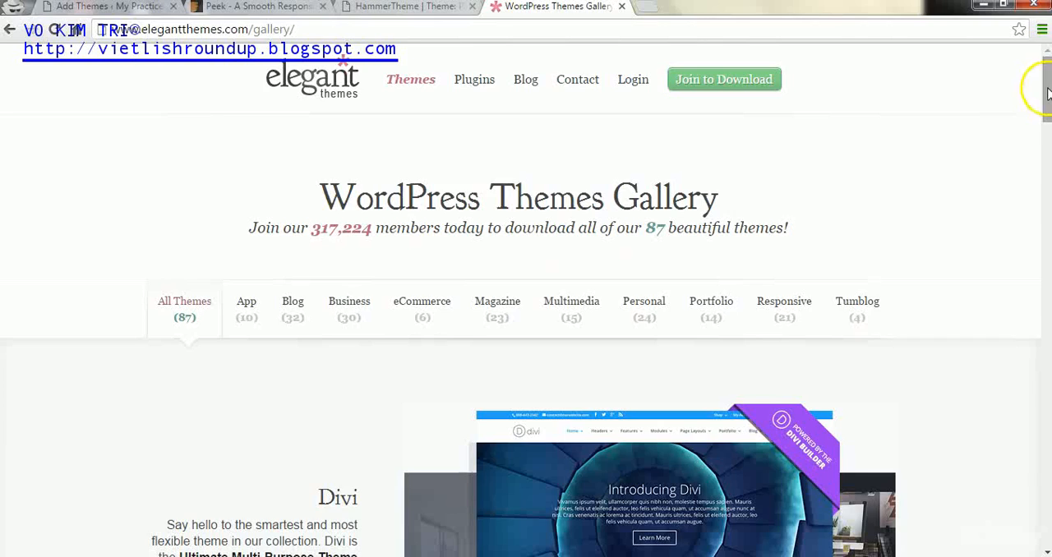
scroll(down, 3)
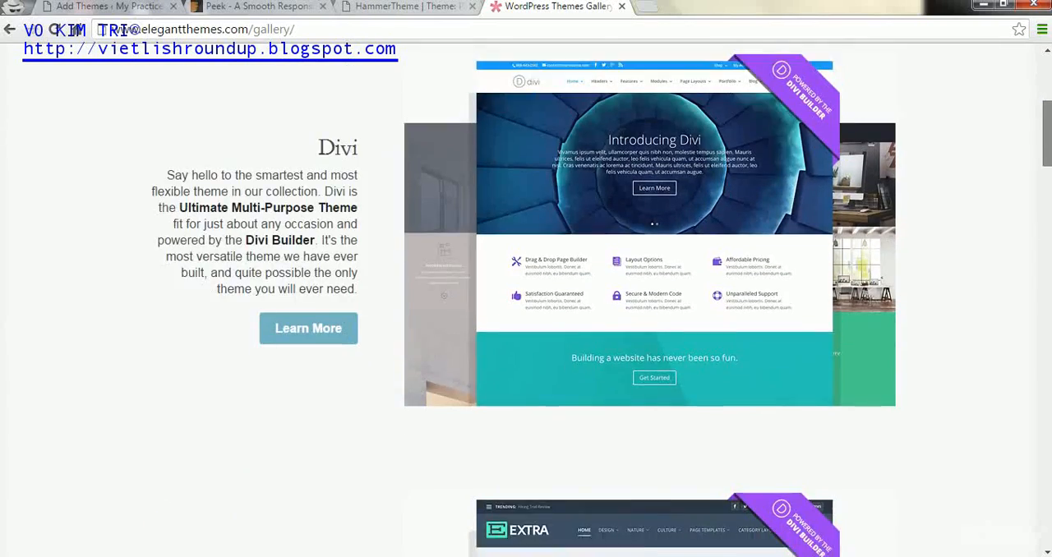
scroll(down, 3)
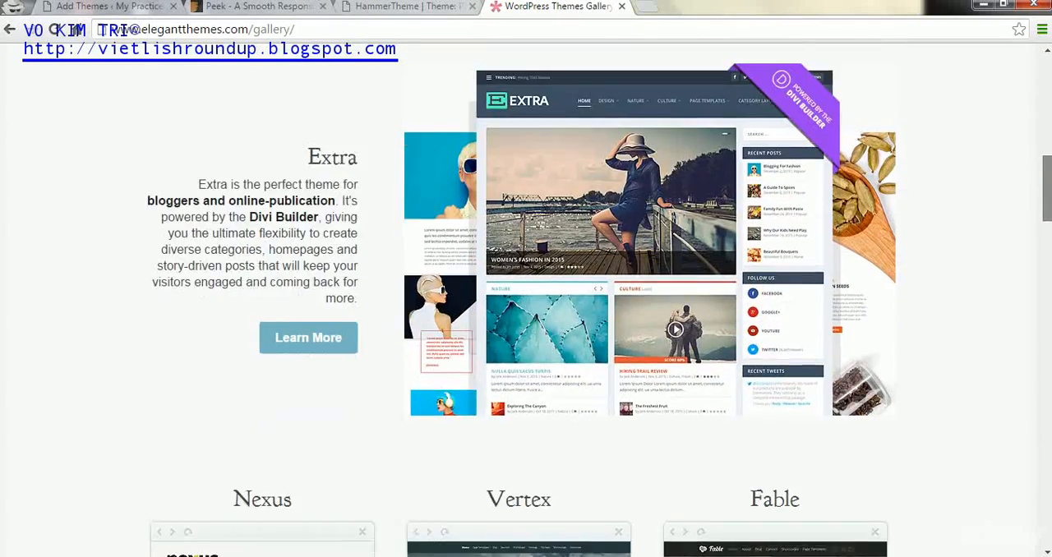
scroll(down, 3)
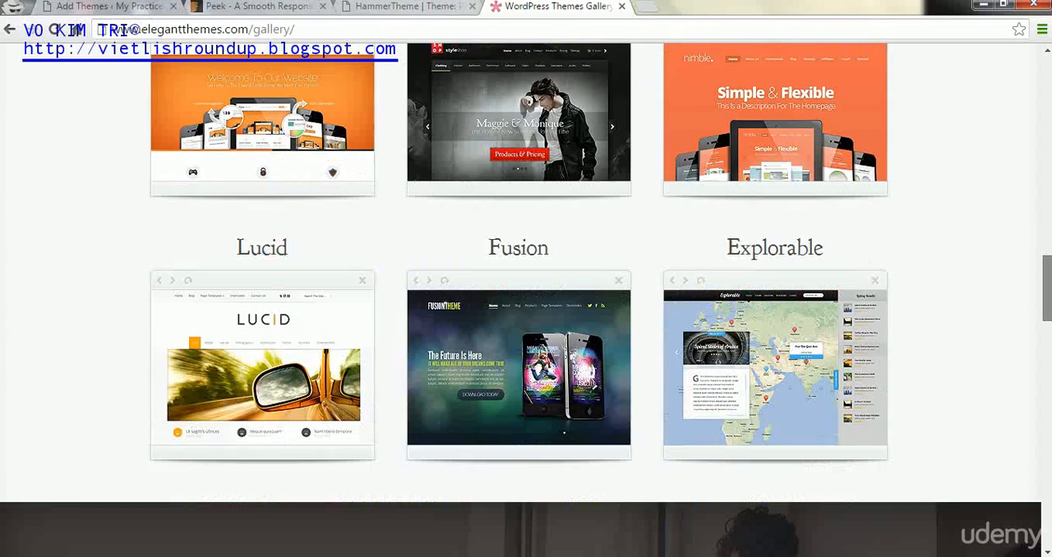
scroll(down, 3)
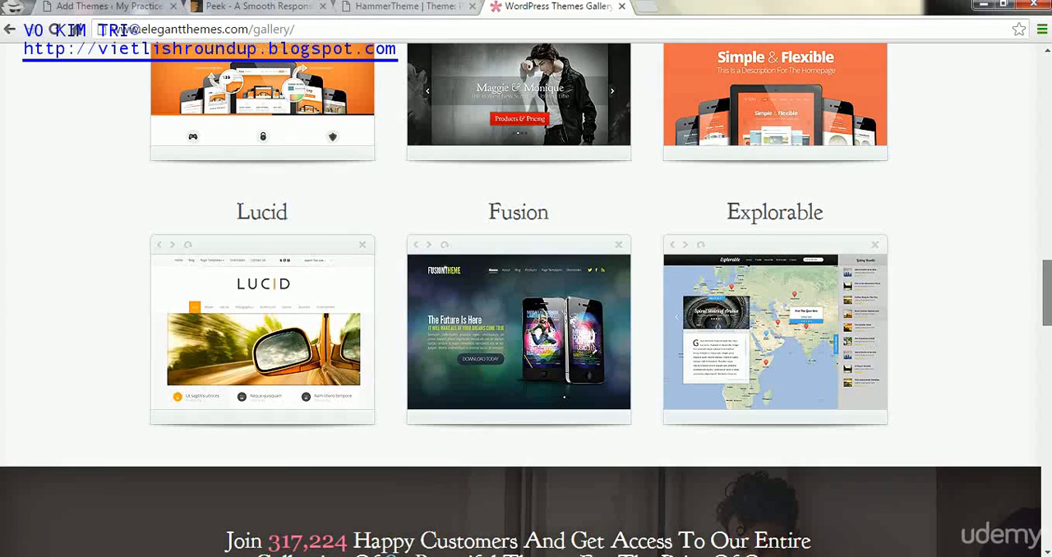
scroll(down, 3)
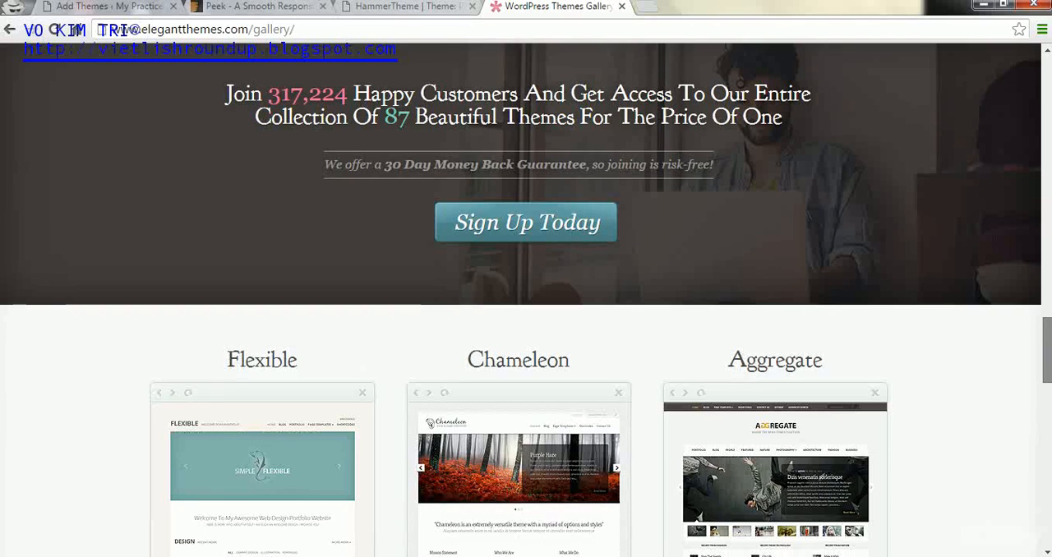
scroll(down, 3)
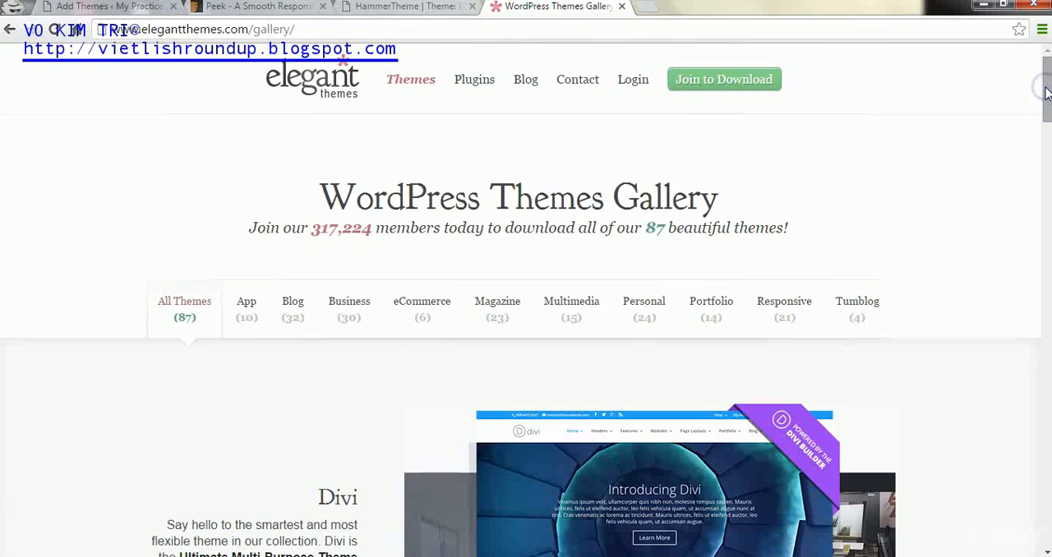
mouse_move(666, 237)
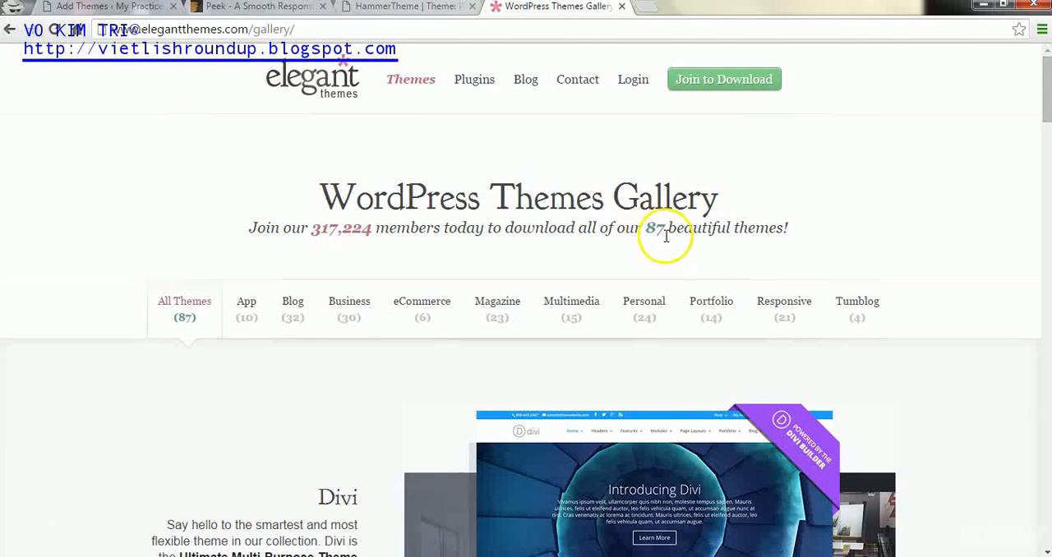
mouse_move(671, 240)
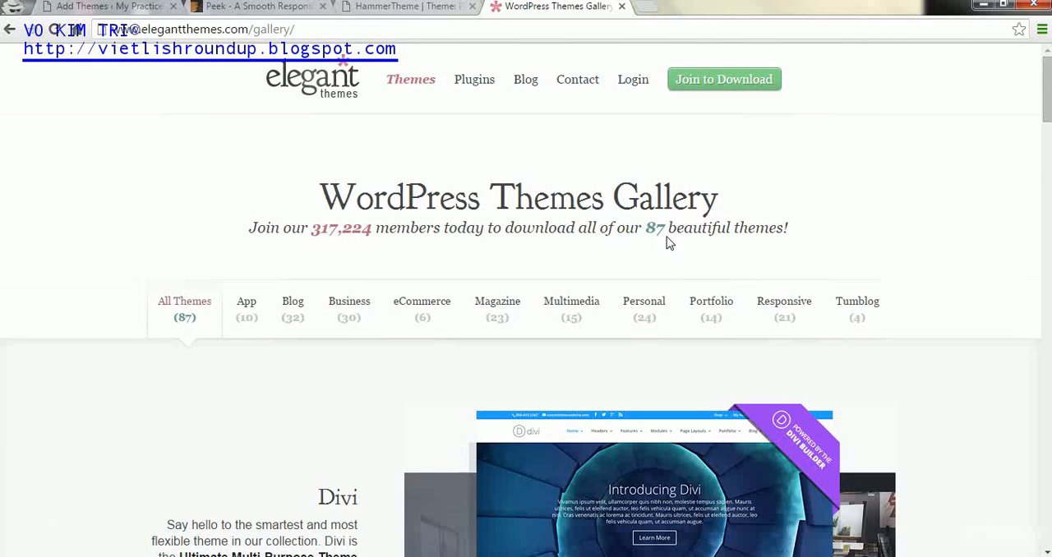